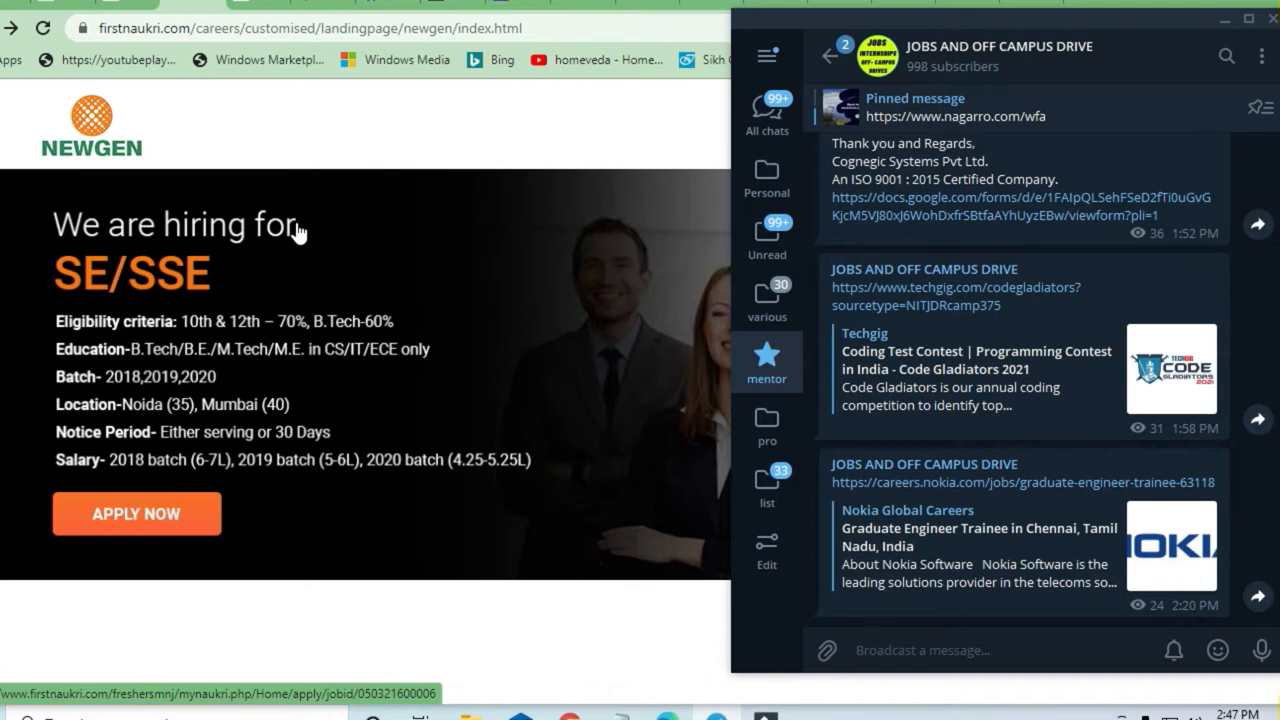
{"action": "mouse_move", "coordinate": [292, 247]}
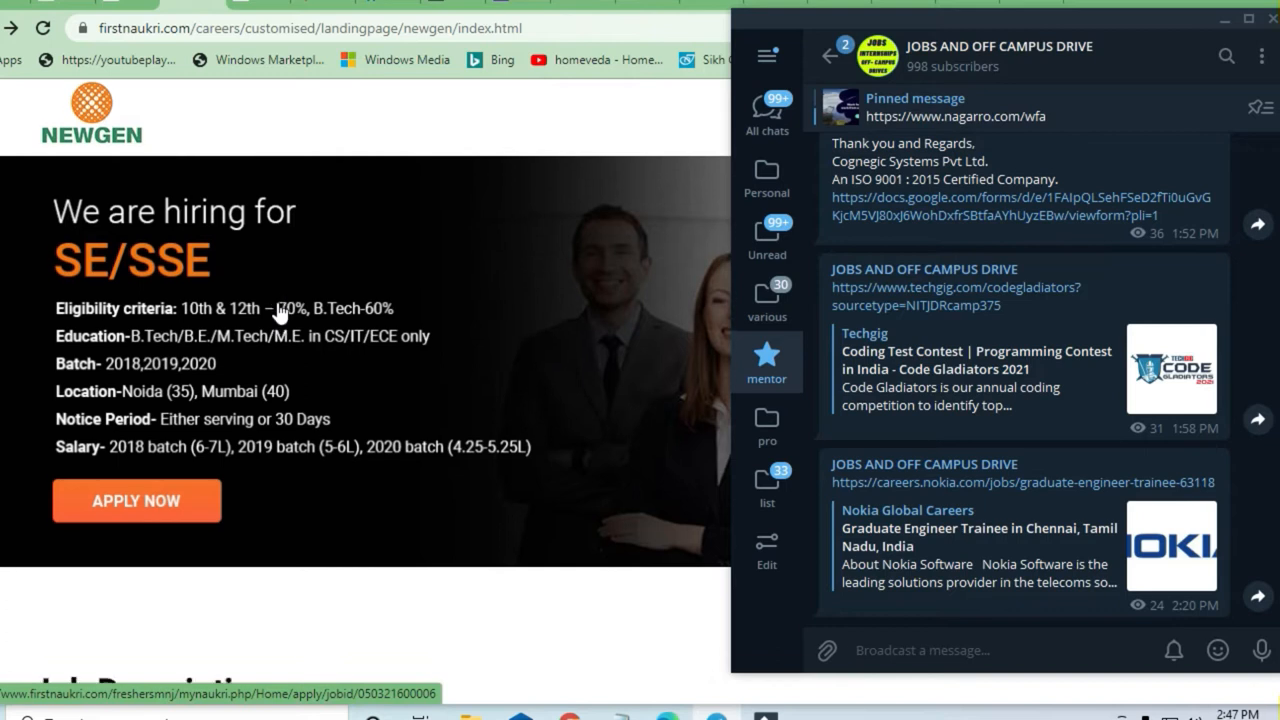
- Scroll the JOBS AND OFF CAMPUS DRIVE feed down to the Amazon Programmer Analyst Intern post
{"action": "scroll", "scroll_direction": "down", "scroll_amount": 3}
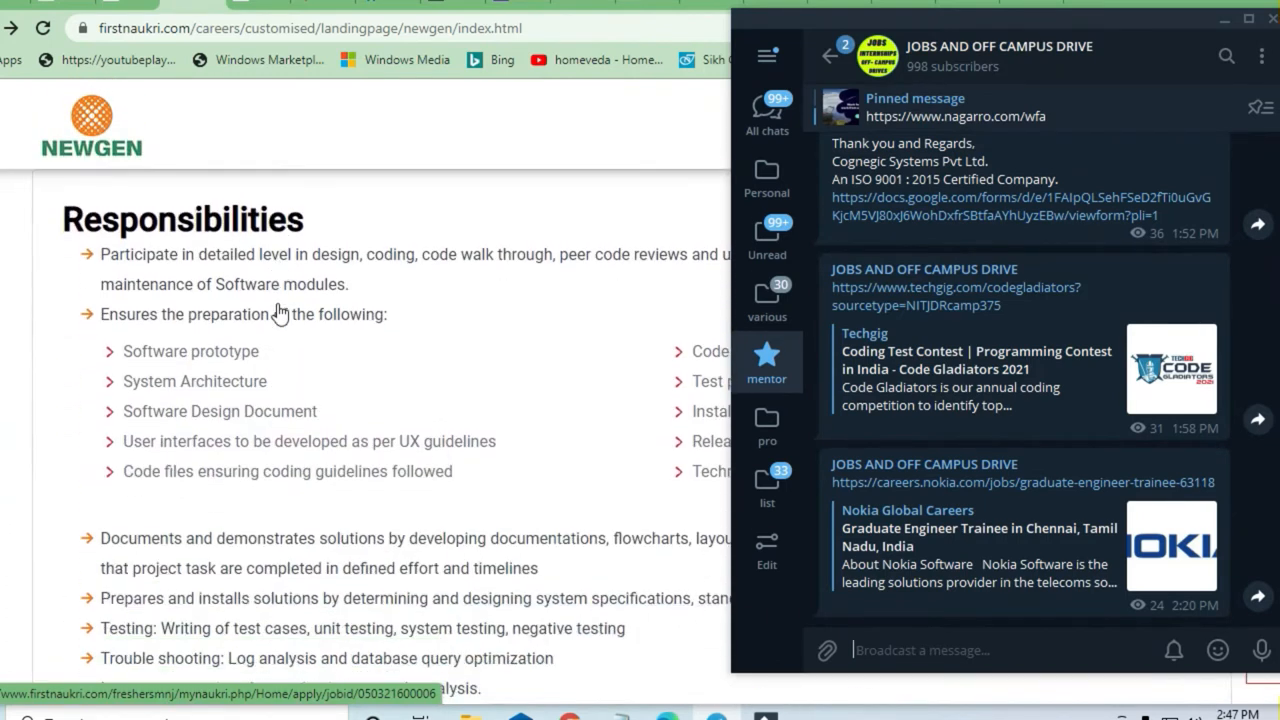
{"action": "scroll", "scroll_direction": "down", "scroll_amount": 3}
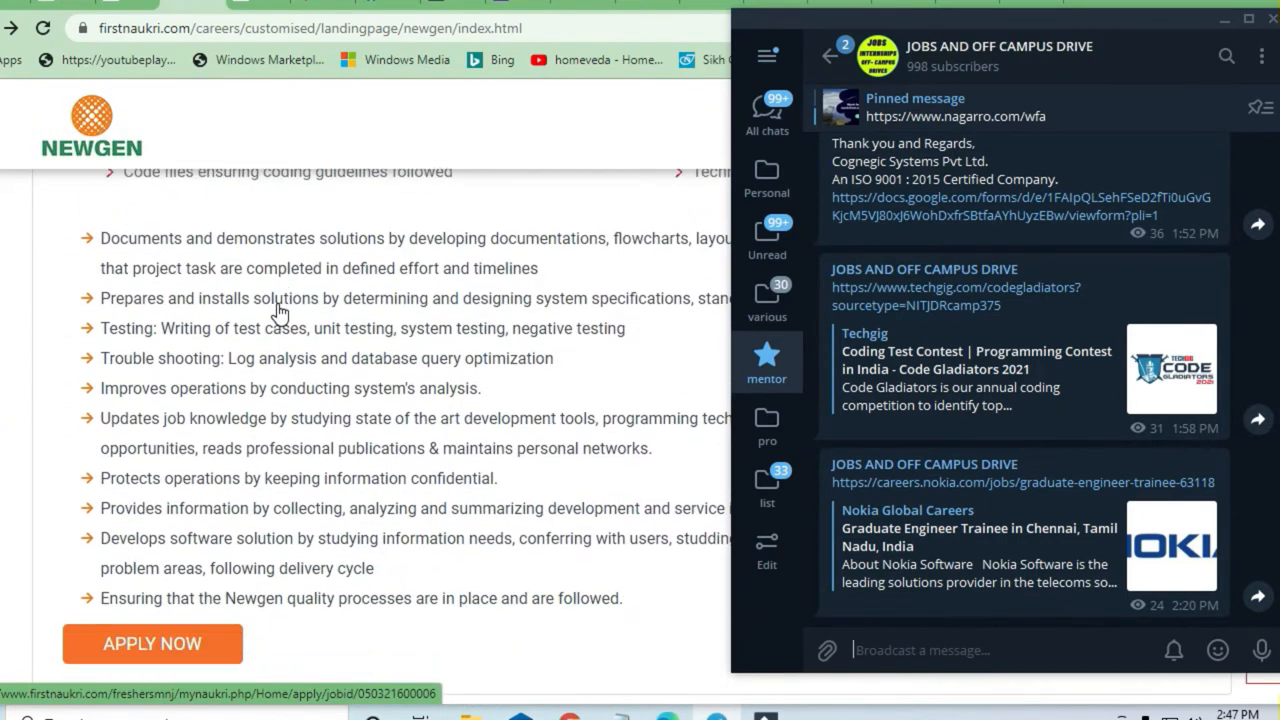
{"action": "scroll", "scroll_direction": "up", "scroll_amount": 3}
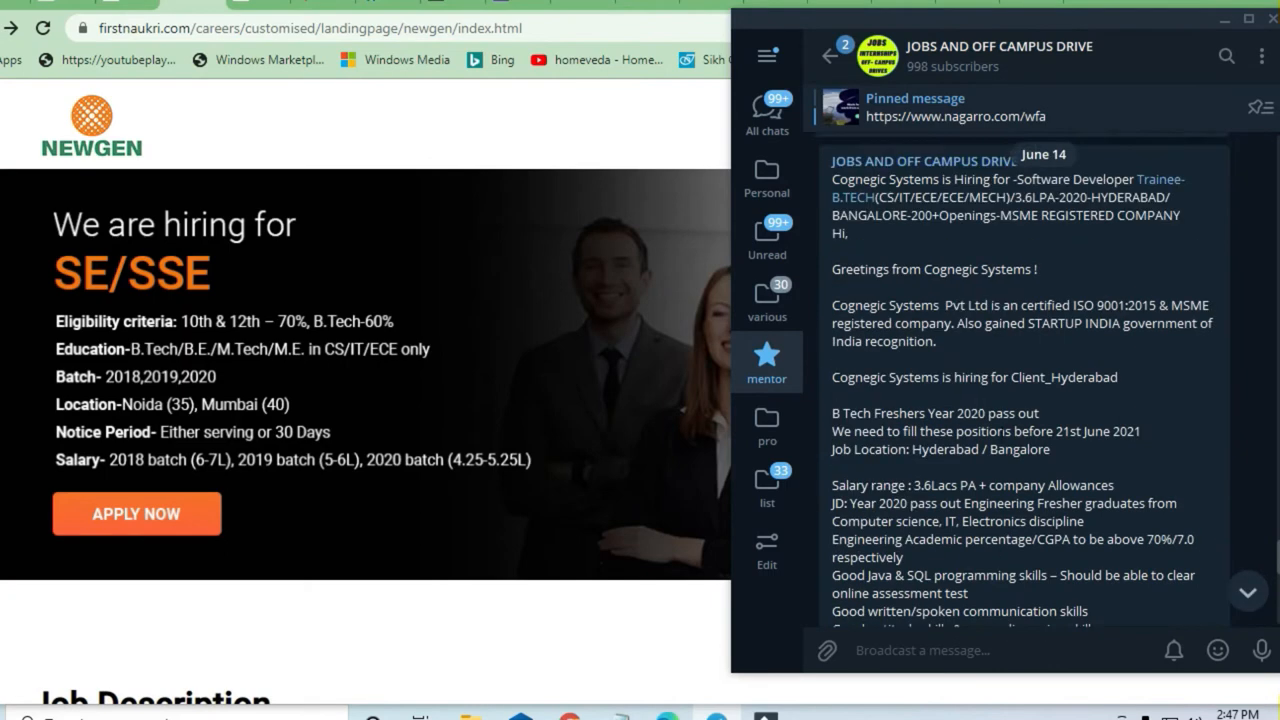
{"action": "scroll", "scroll_direction": "down", "scroll_amount": 3}
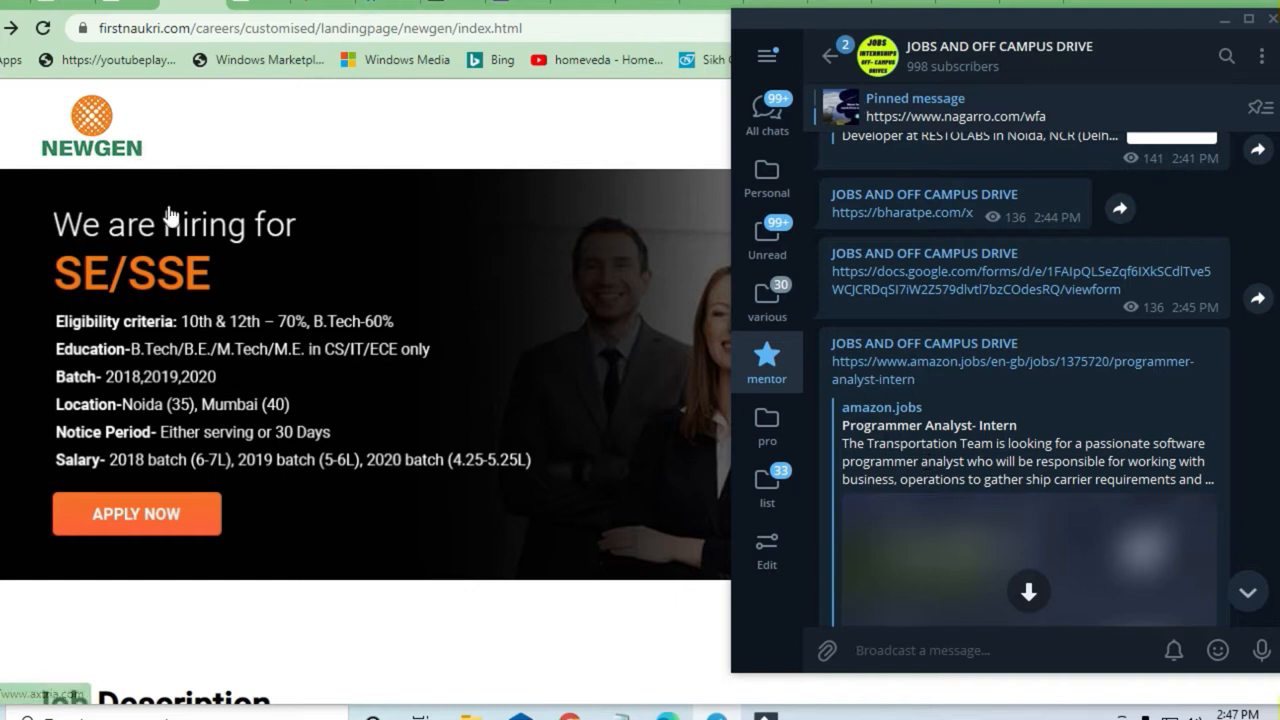
- Bring Chrome forward and read the Newgen SE/SSE eligibility, batch, location and salary details
{"action": "left_click", "coordinate": [136, 513]}
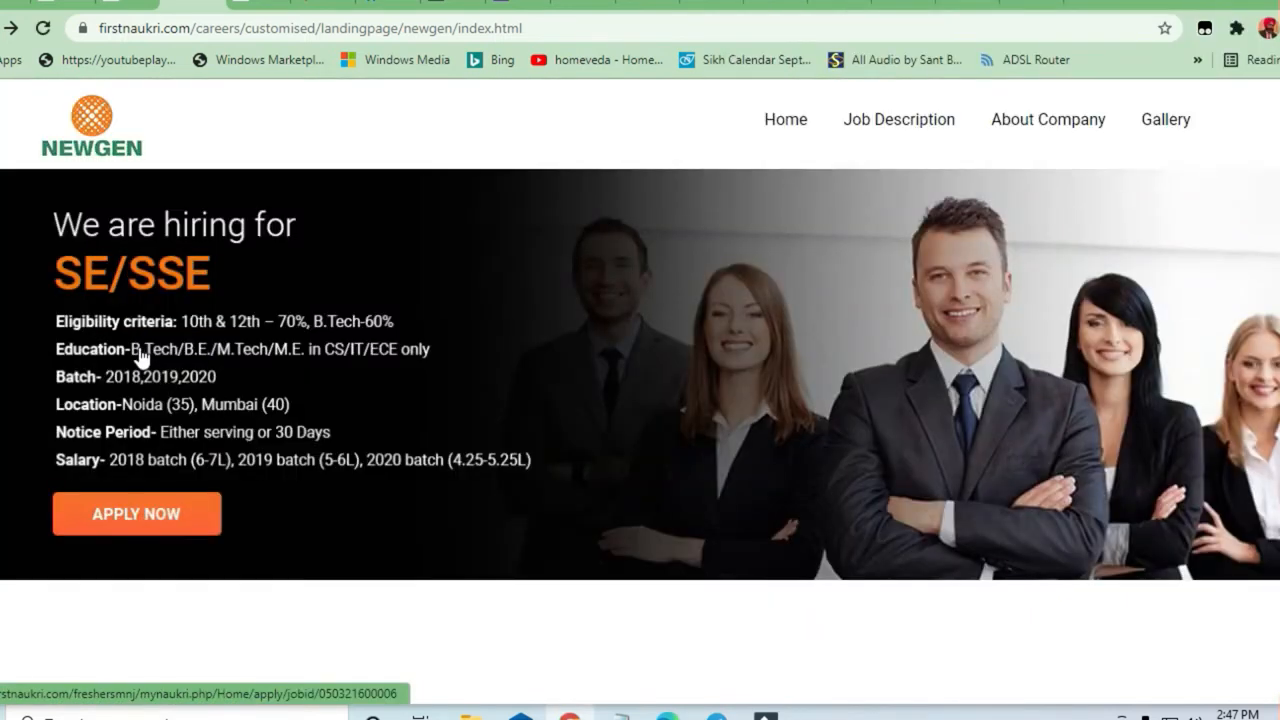
{"action": "mouse_move", "coordinate": [160, 334]}
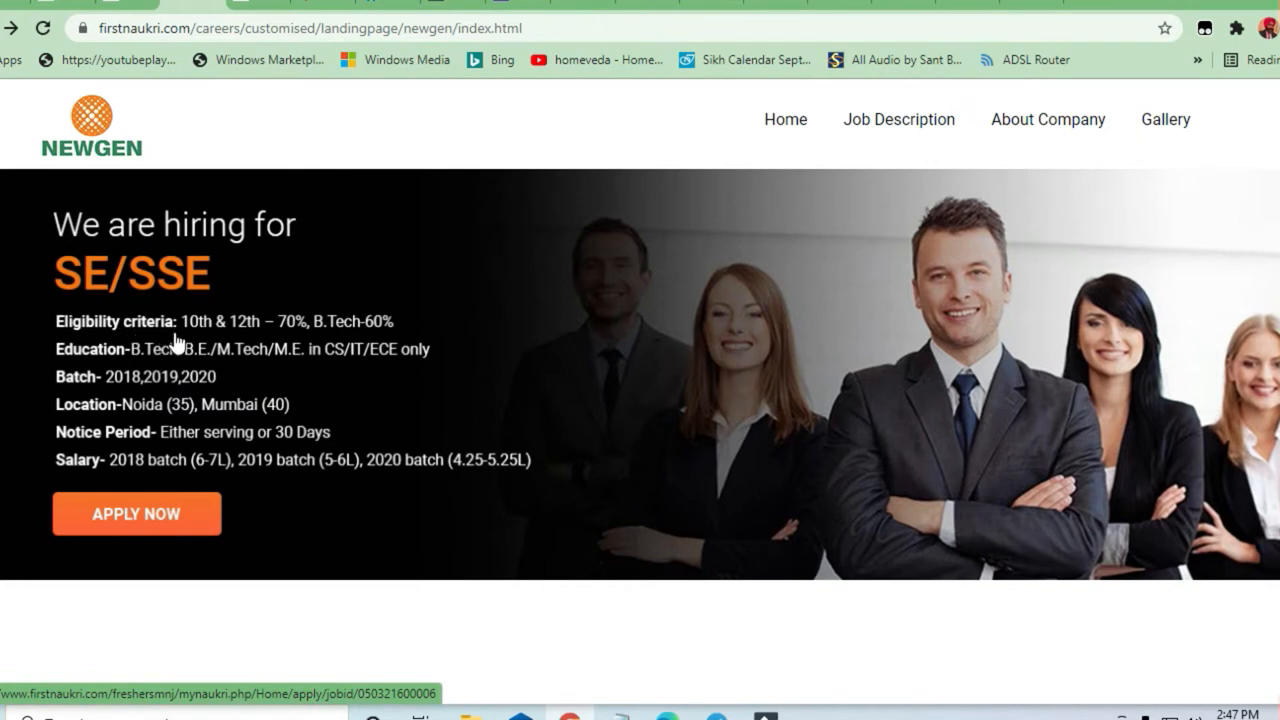
{"action": "mouse_move", "coordinate": [247, 365]}
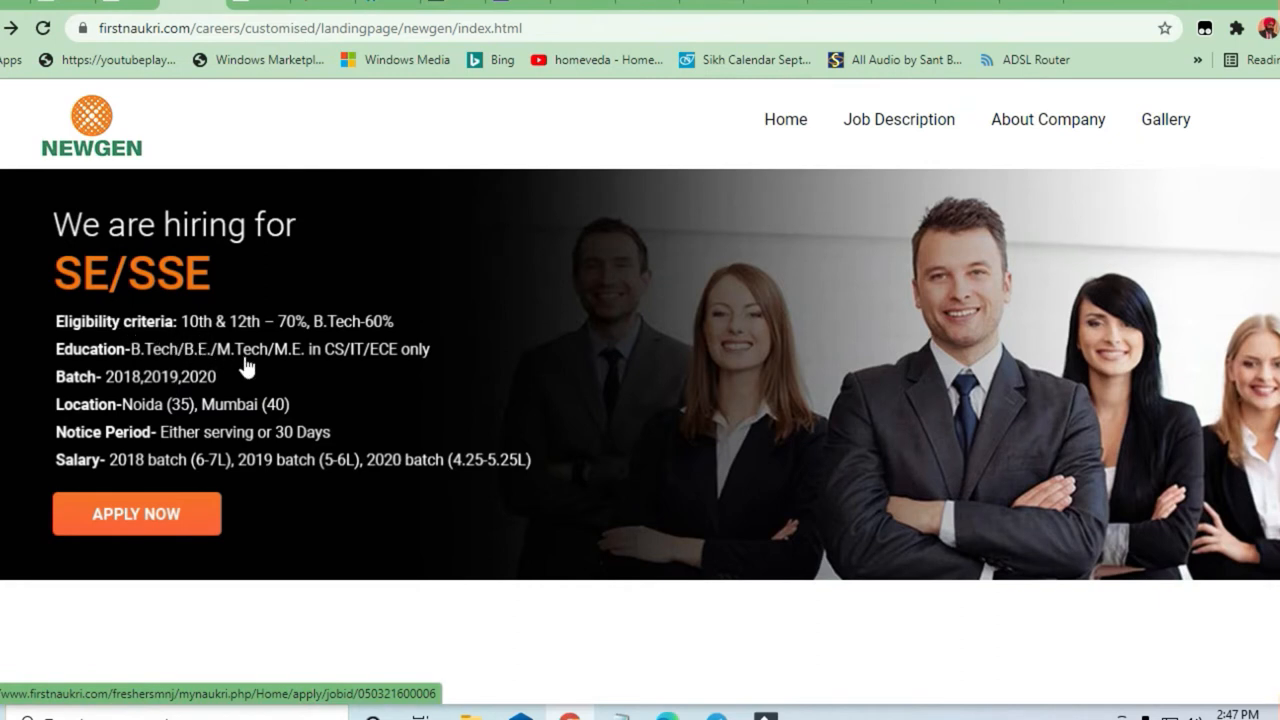
{"action": "mouse_move", "coordinate": [367, 360]}
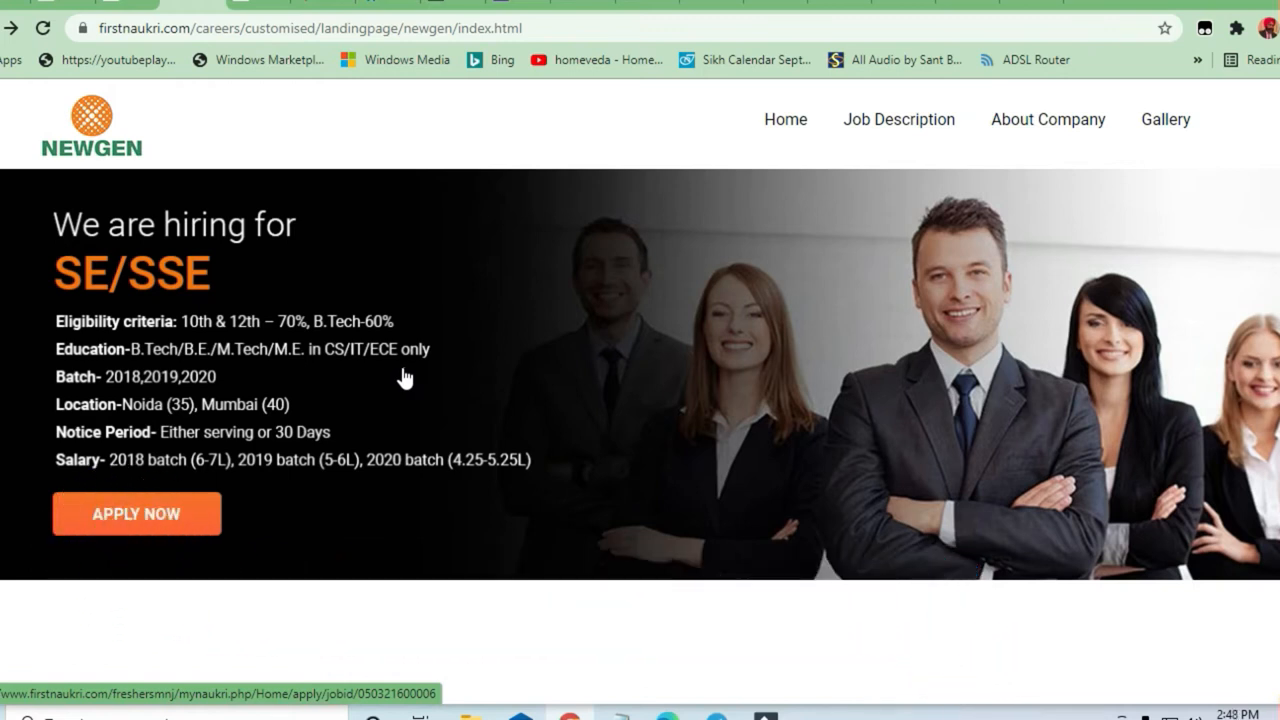
{"action": "scroll", "scroll_direction": "down", "scroll_amount": 3}
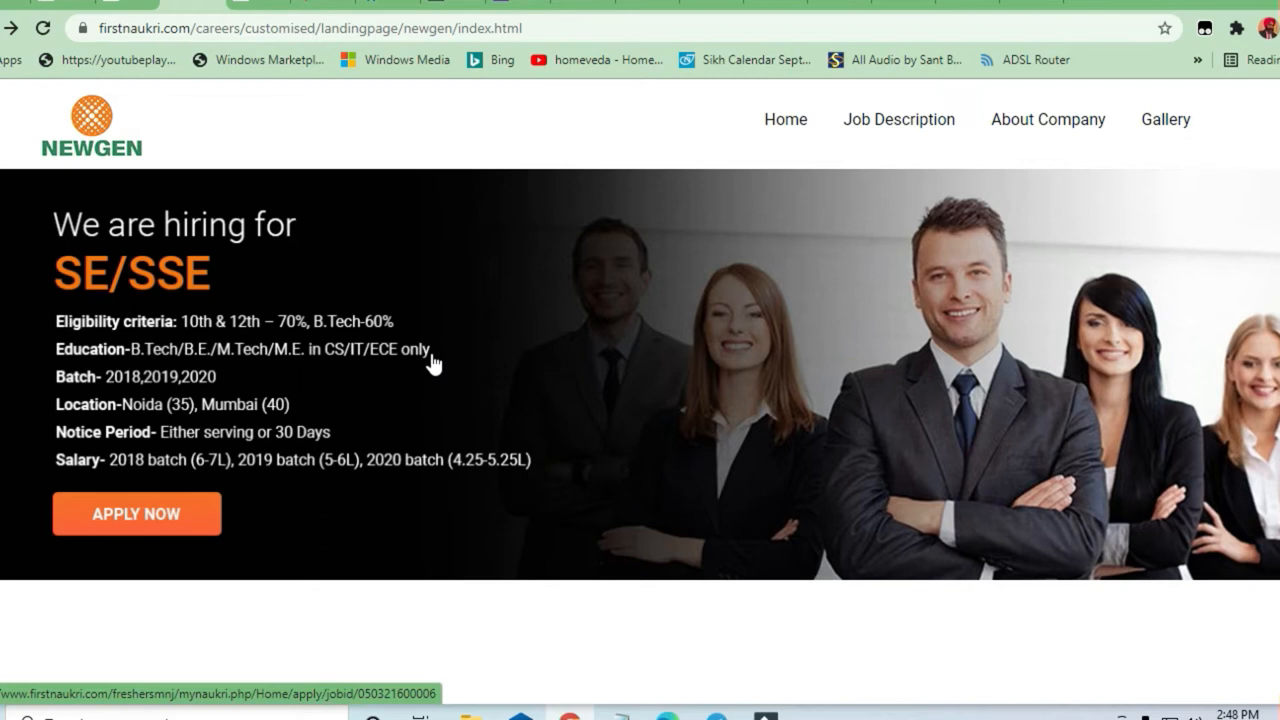
{"action": "mouse_move", "coordinate": [426, 360]}
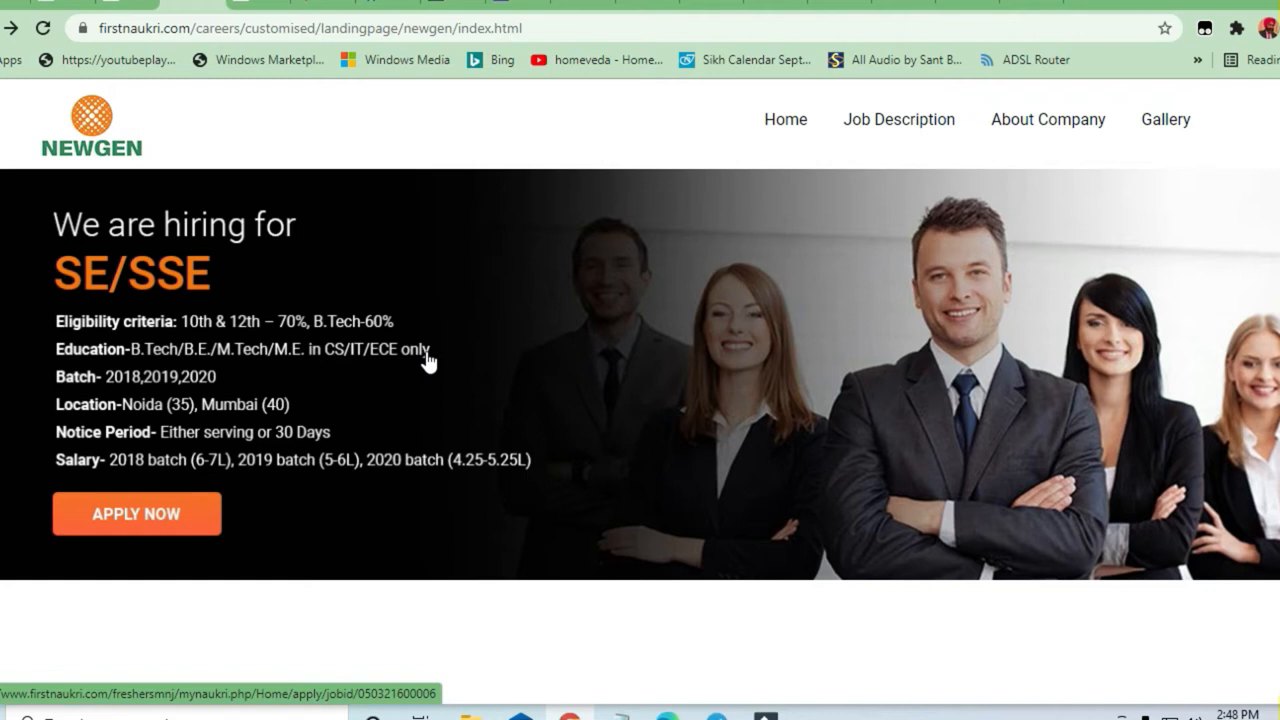
- Read the Job Description bullets, highlighting then clearing them, and continue to Responsibilities
{"action": "scroll", "scroll_direction": "down", "scroll_amount": 3}
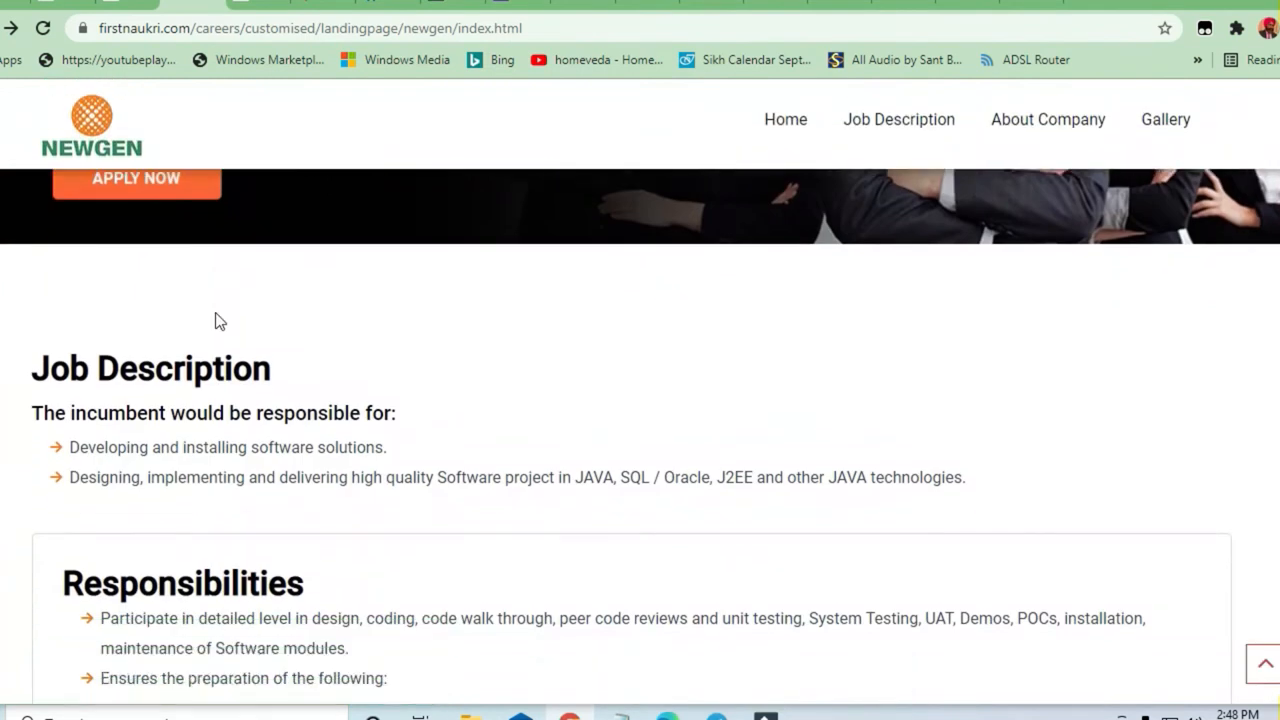
{"action": "scroll", "scroll_direction": "down", "scroll_amount": 3}
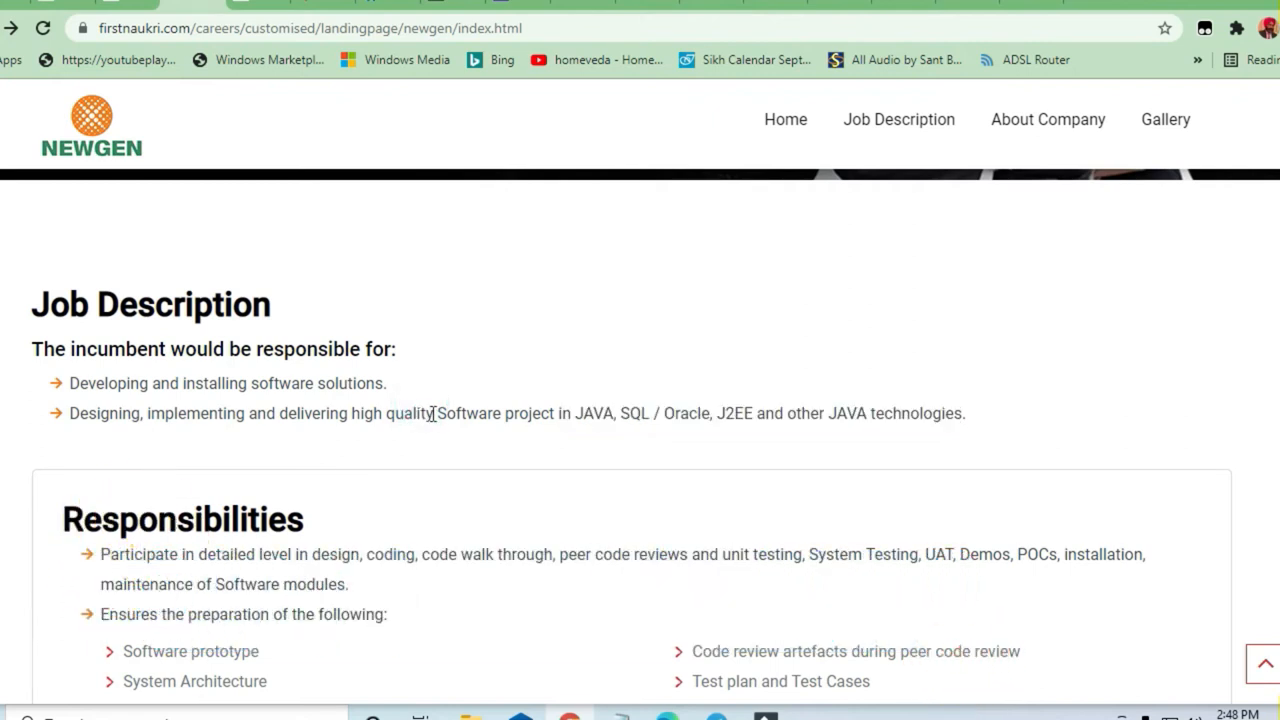
{"action": "scroll", "scroll_direction": "down", "scroll_amount": 3}
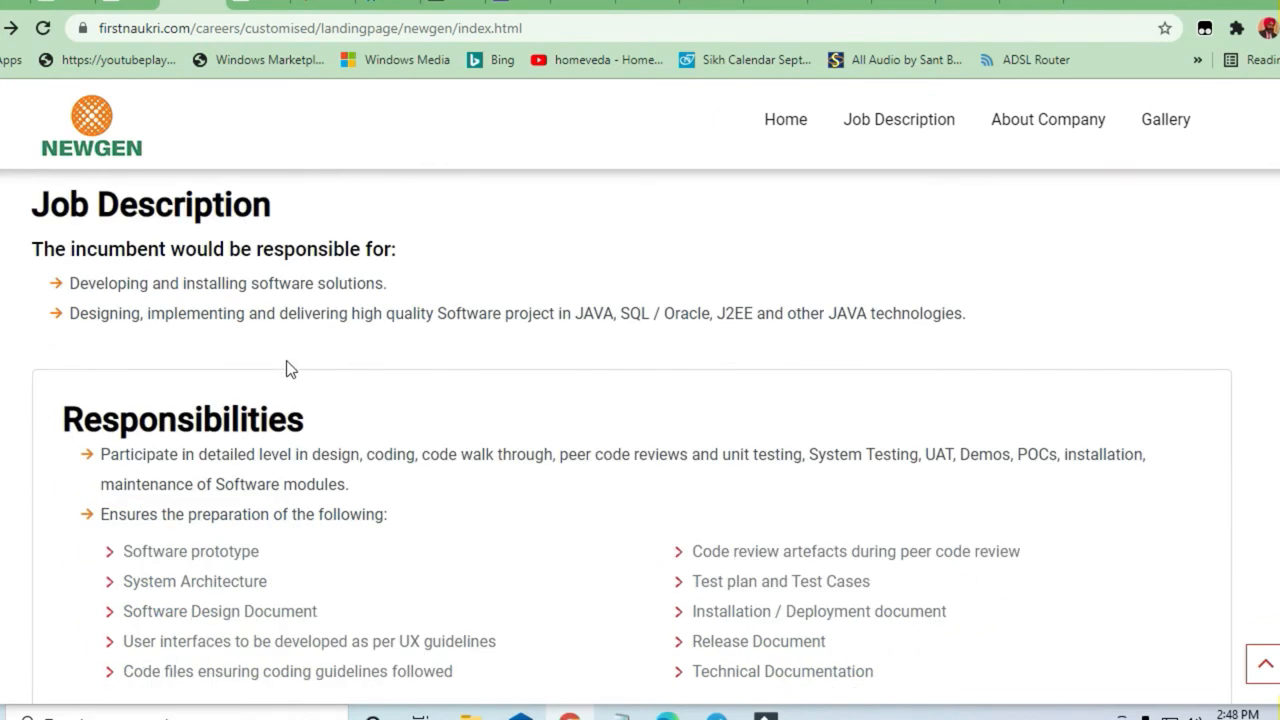
{"action": "left_click_drag", "start_coordinate": [172, 283], "coordinate": [820, 313]}
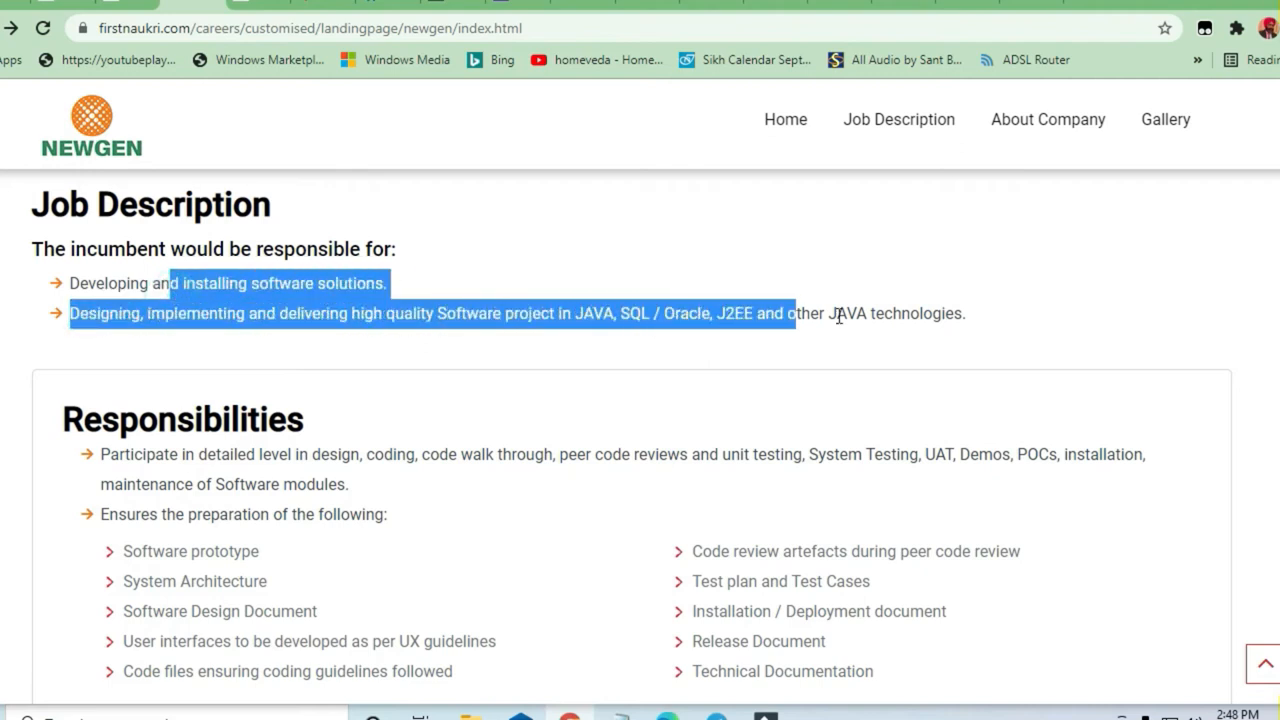
{"action": "left_click", "coordinate": [383, 411]}
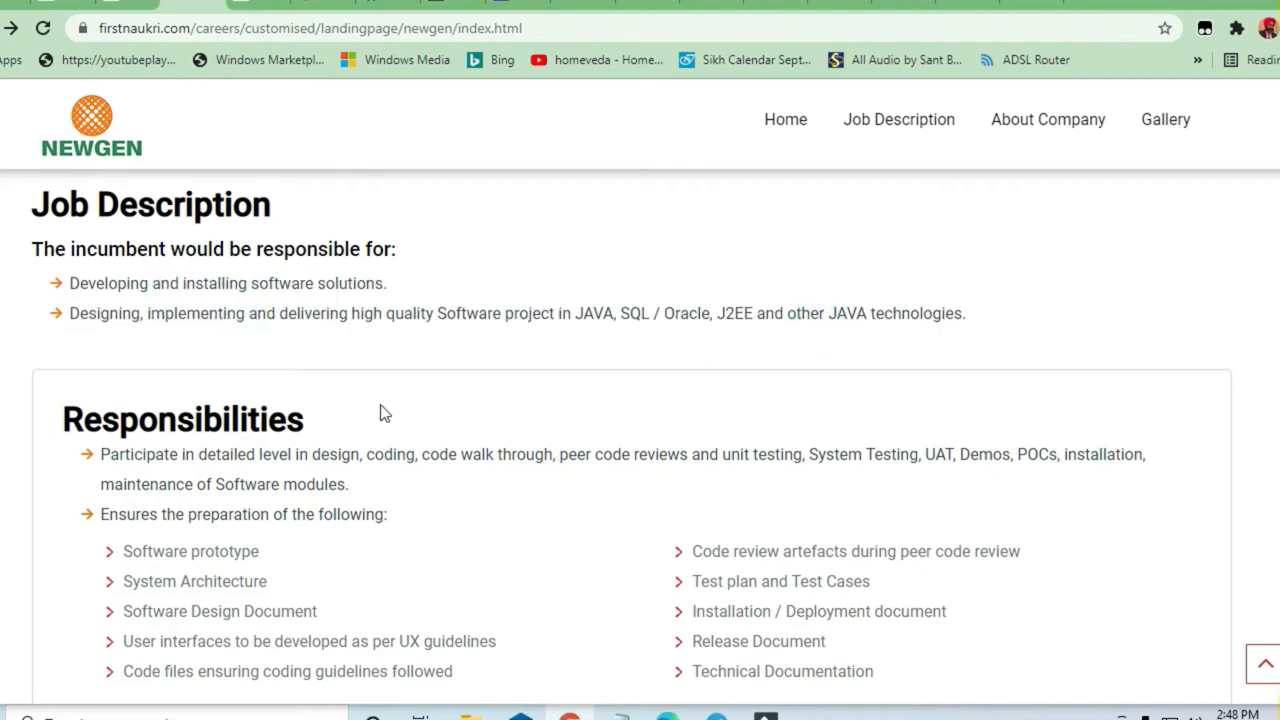
{"action": "scroll", "scroll_direction": "down", "scroll_amount": 3}
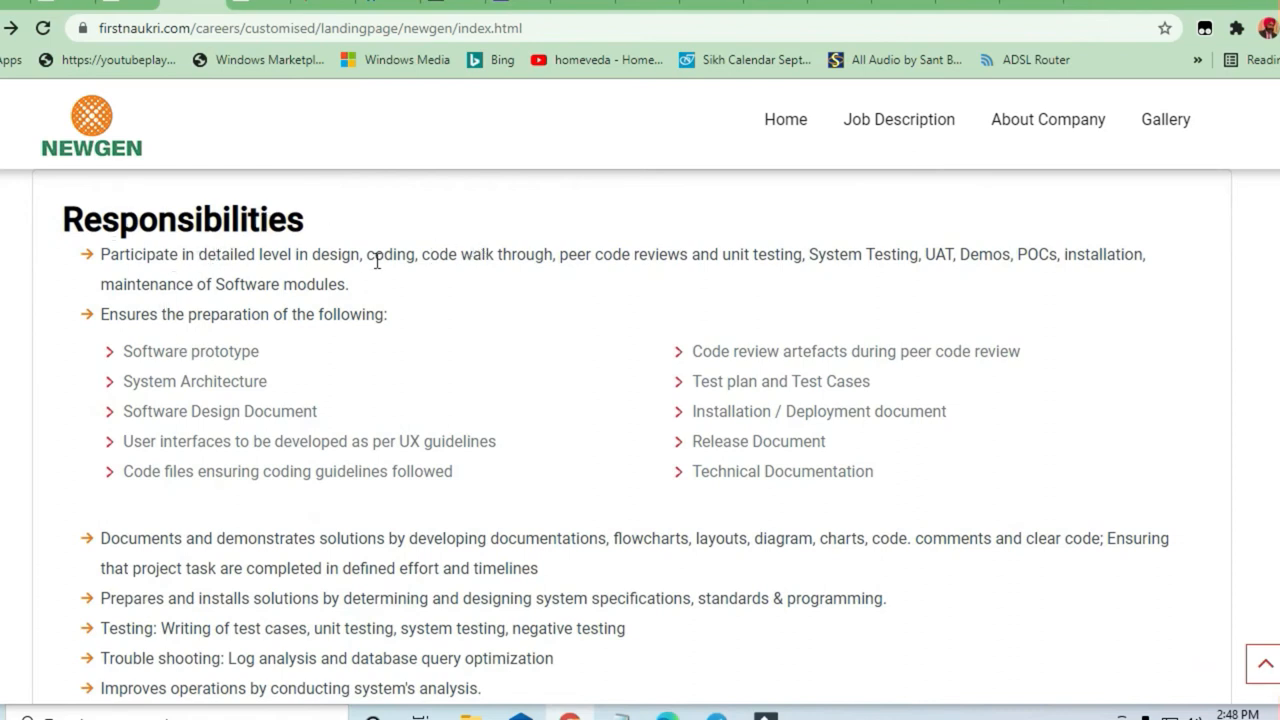
{"action": "mouse_move", "coordinate": [455, 401]}
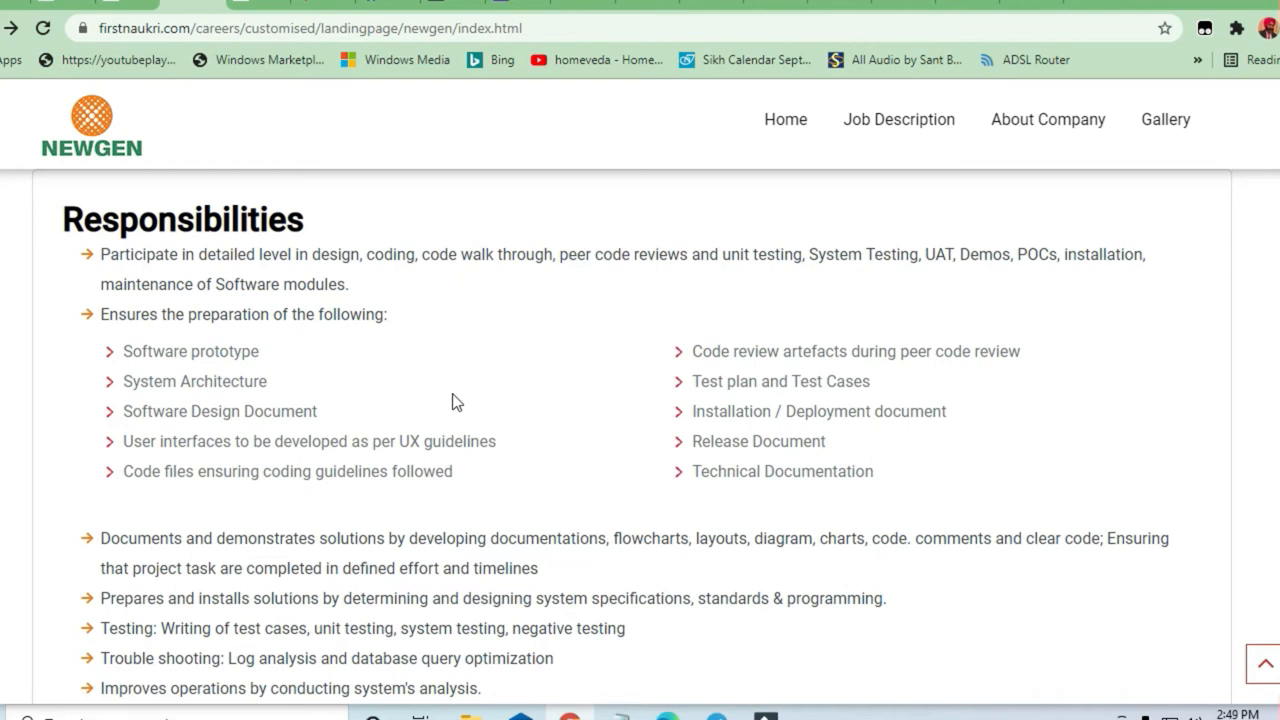
{"action": "mouse_move", "coordinate": [453, 400]}
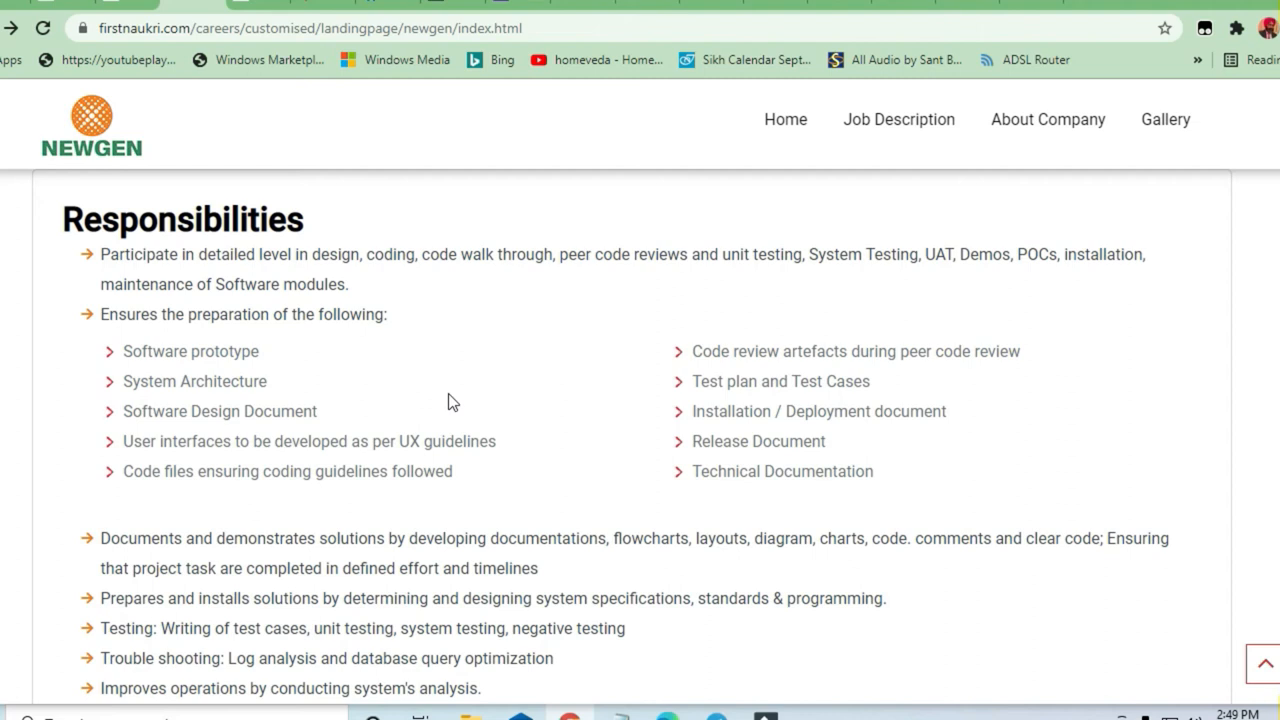
{"action": "mouse_move", "coordinate": [210, 273]}
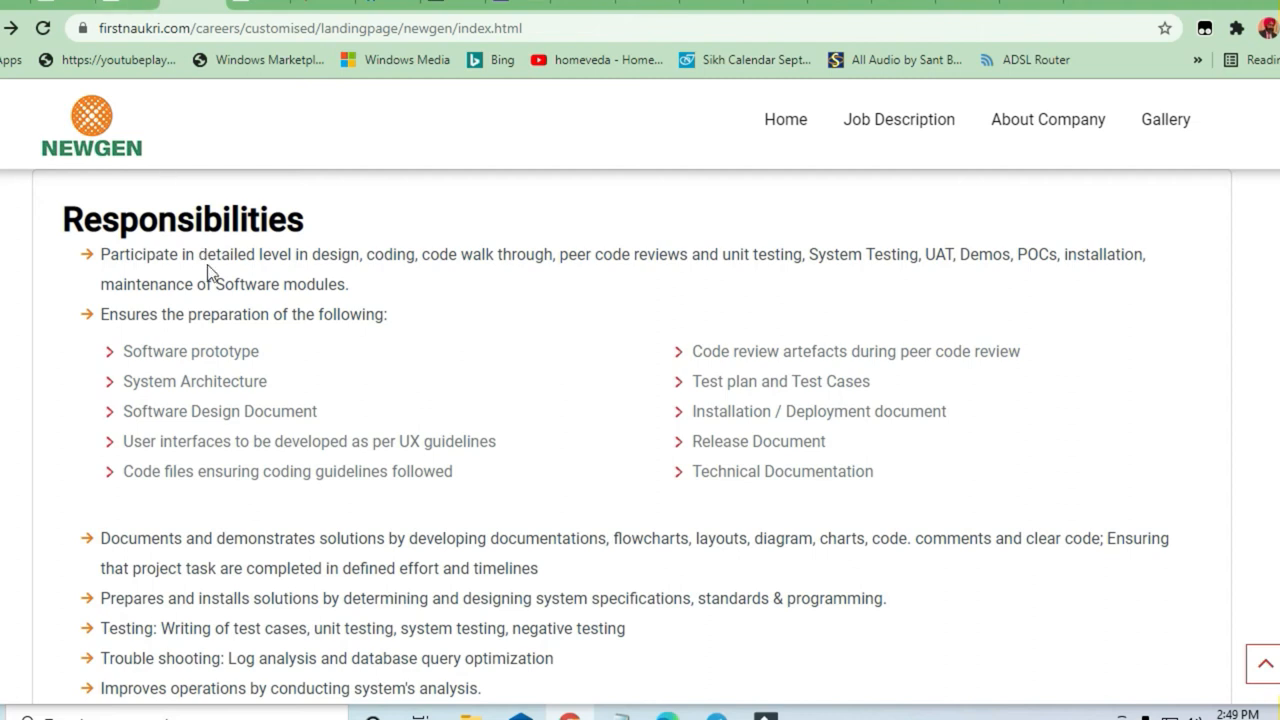
{"action": "scroll", "scroll_direction": "down", "scroll_amount": 3}
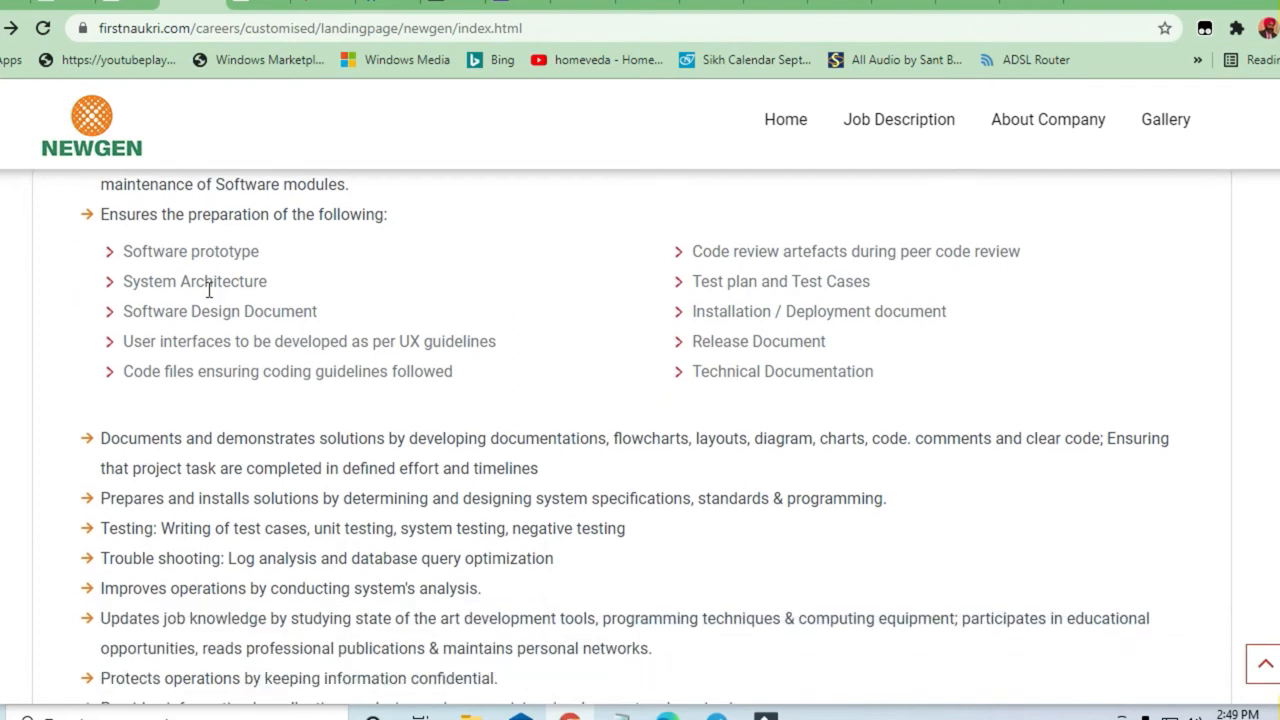
{"action": "mouse_move", "coordinate": [370, 240]}
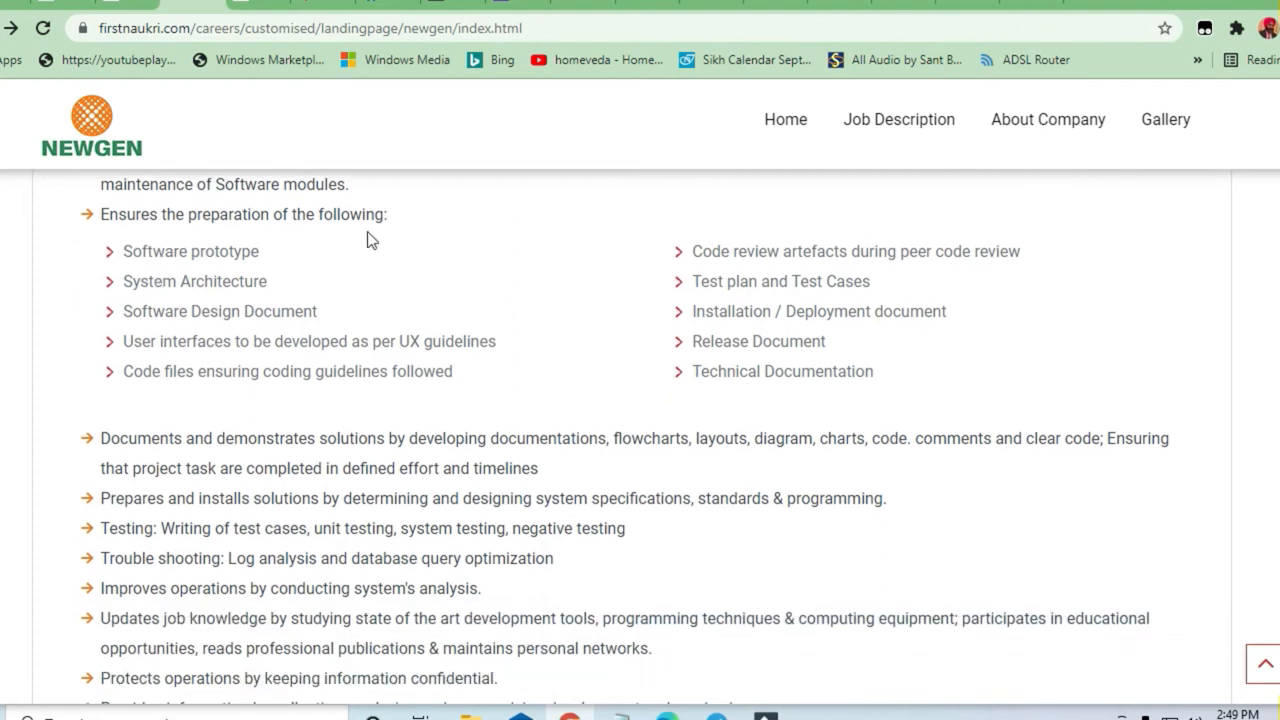
{"action": "mouse_move", "coordinate": [283, 293]}
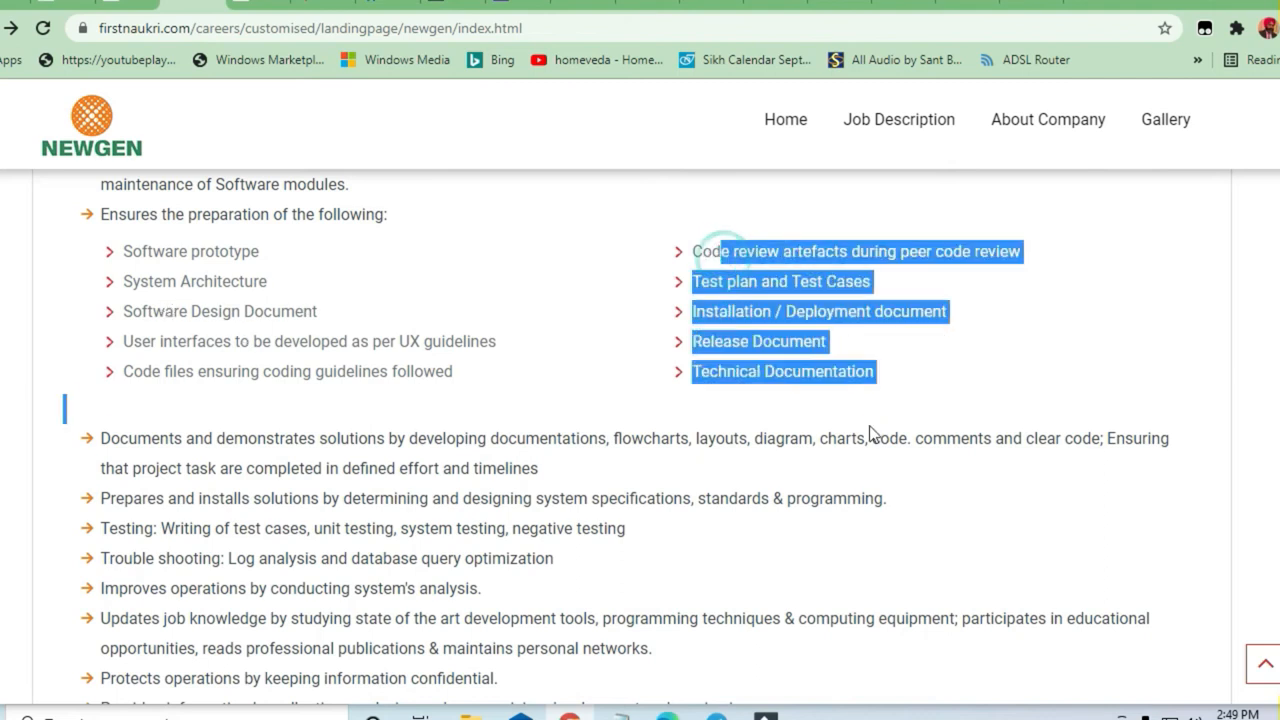
{"action": "left_click", "coordinate": [275, 305]}
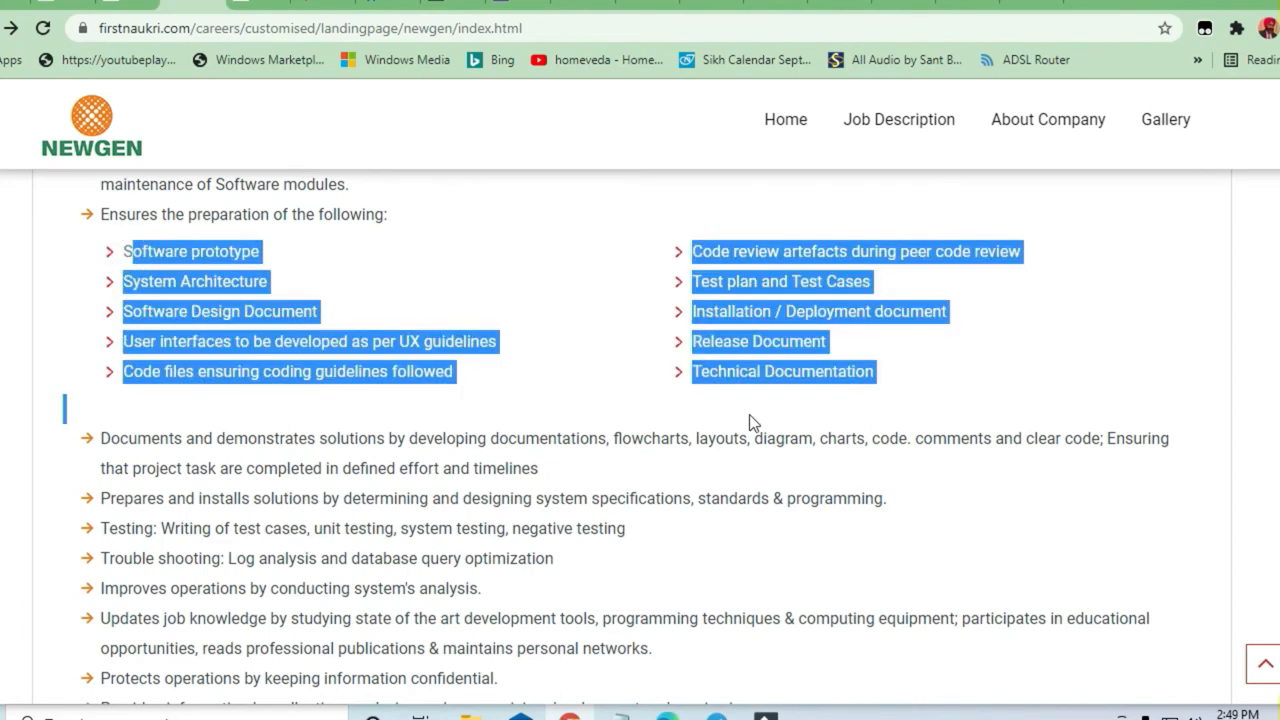
{"action": "scroll", "scroll_direction": "down", "scroll_amount": 3}
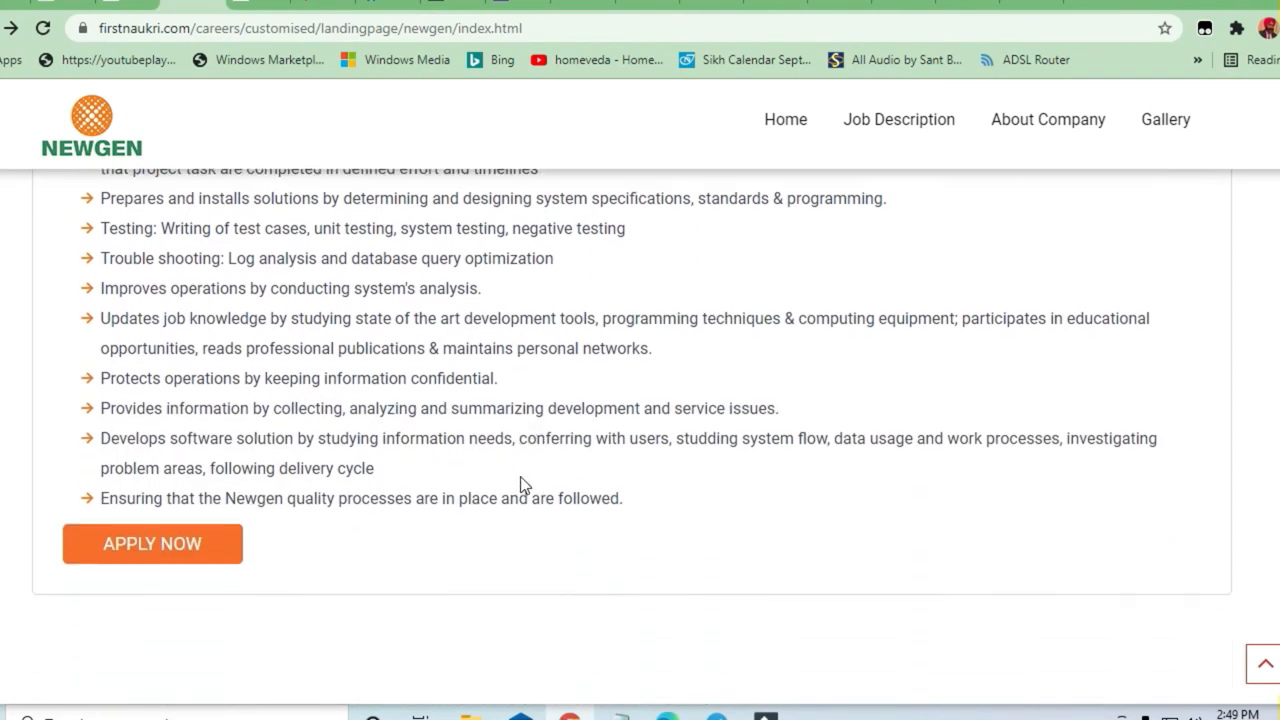
{"action": "scroll", "scroll_direction": "up", "scroll_amount": 3}
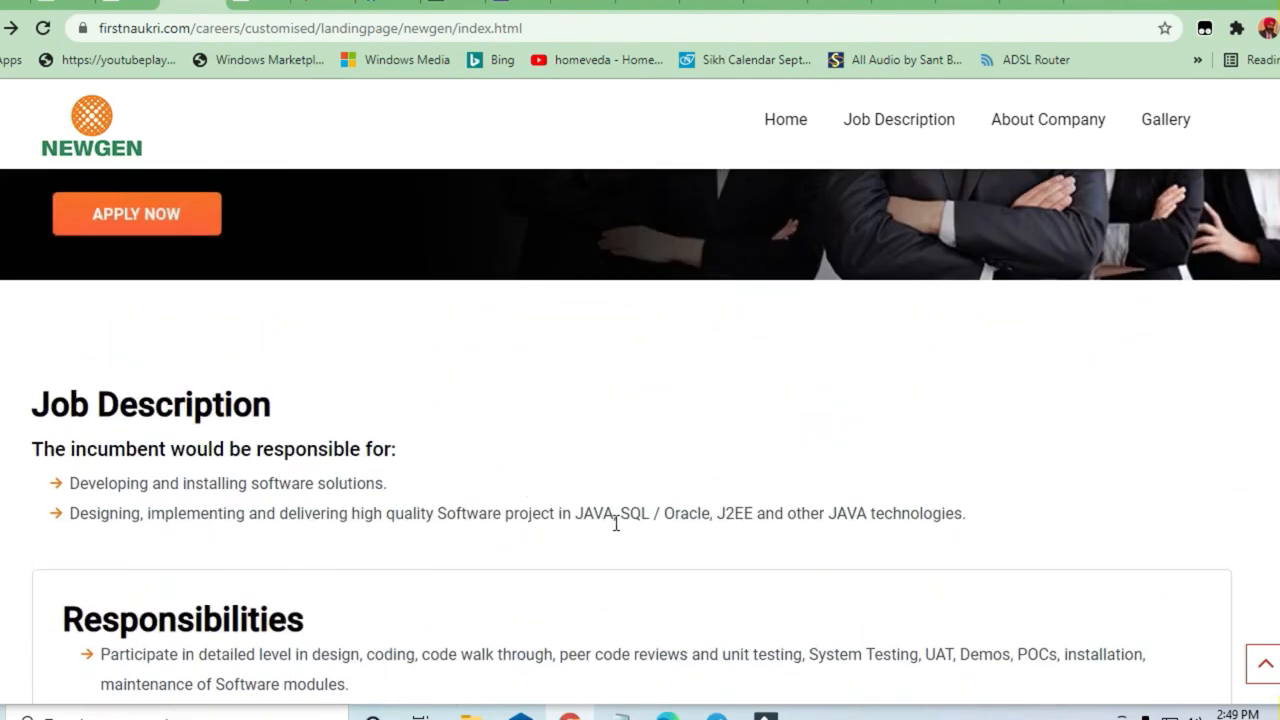
{"action": "left_click_drag", "start_coordinate": [582, 513], "coordinate": [835, 513]}
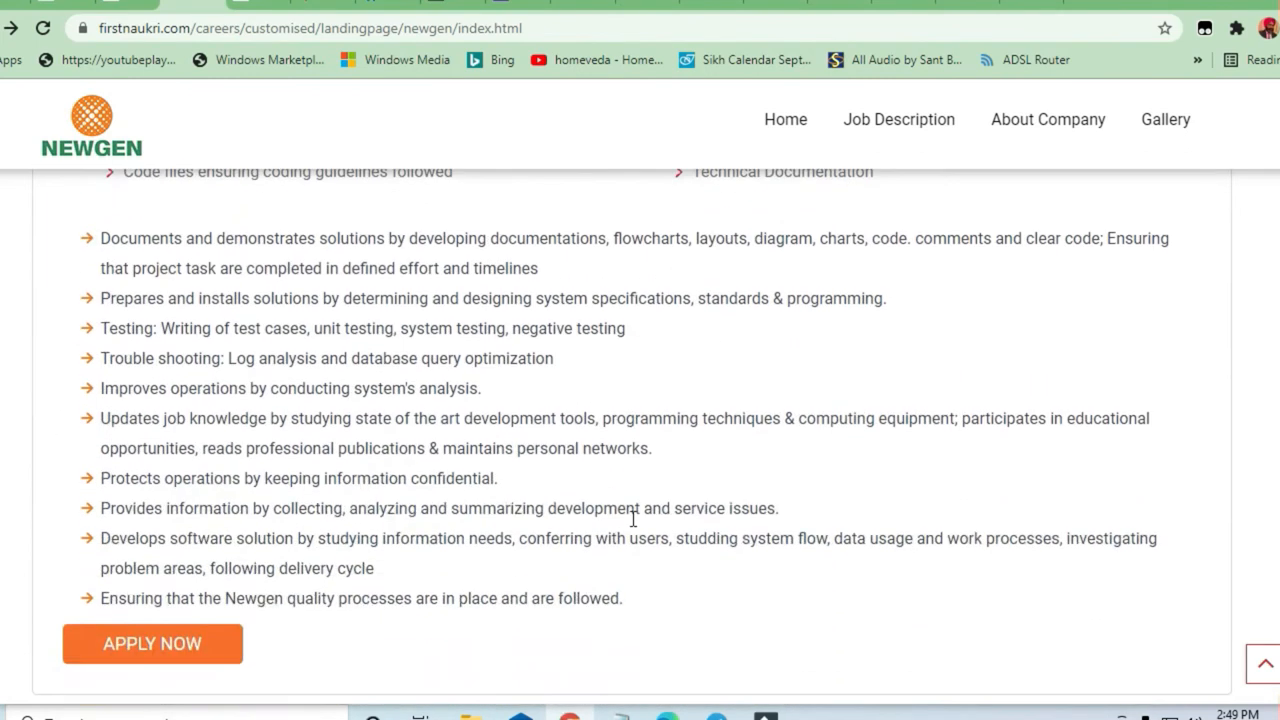
{"action": "scroll", "scroll_direction": "down", "scroll_amount": 3}
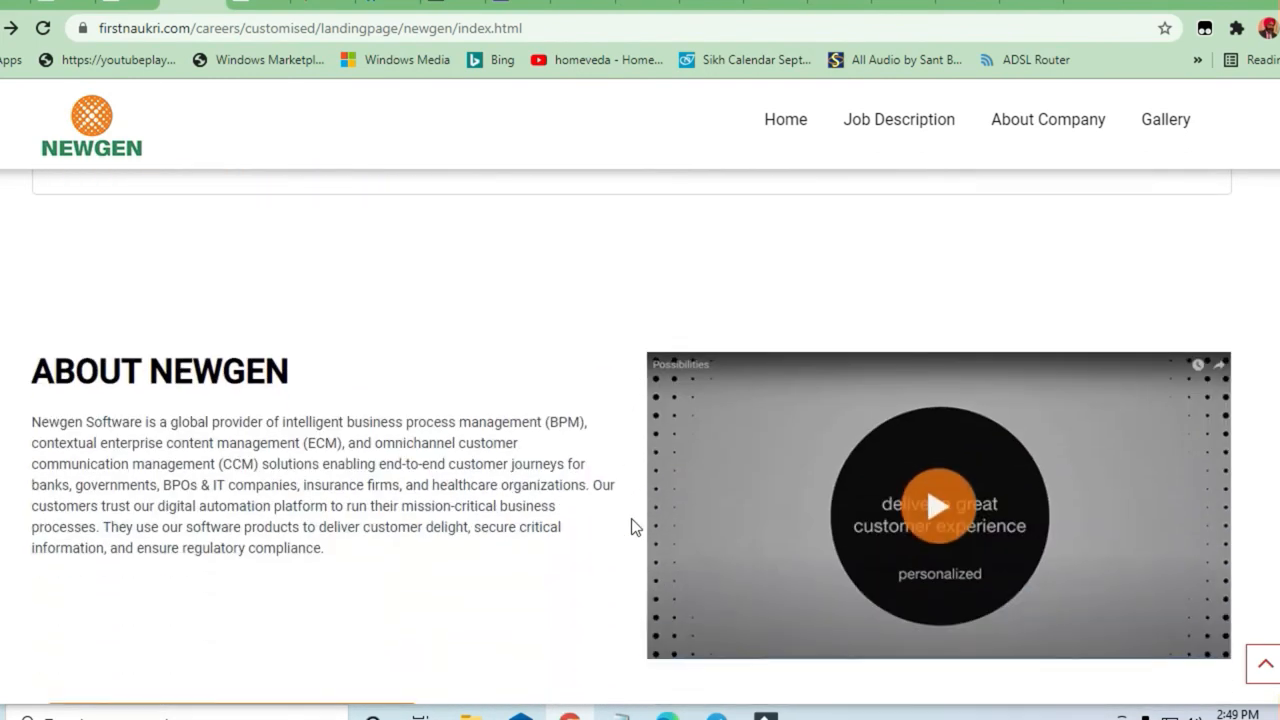
{"action": "scroll", "scroll_direction": "down", "scroll_amount": 3}
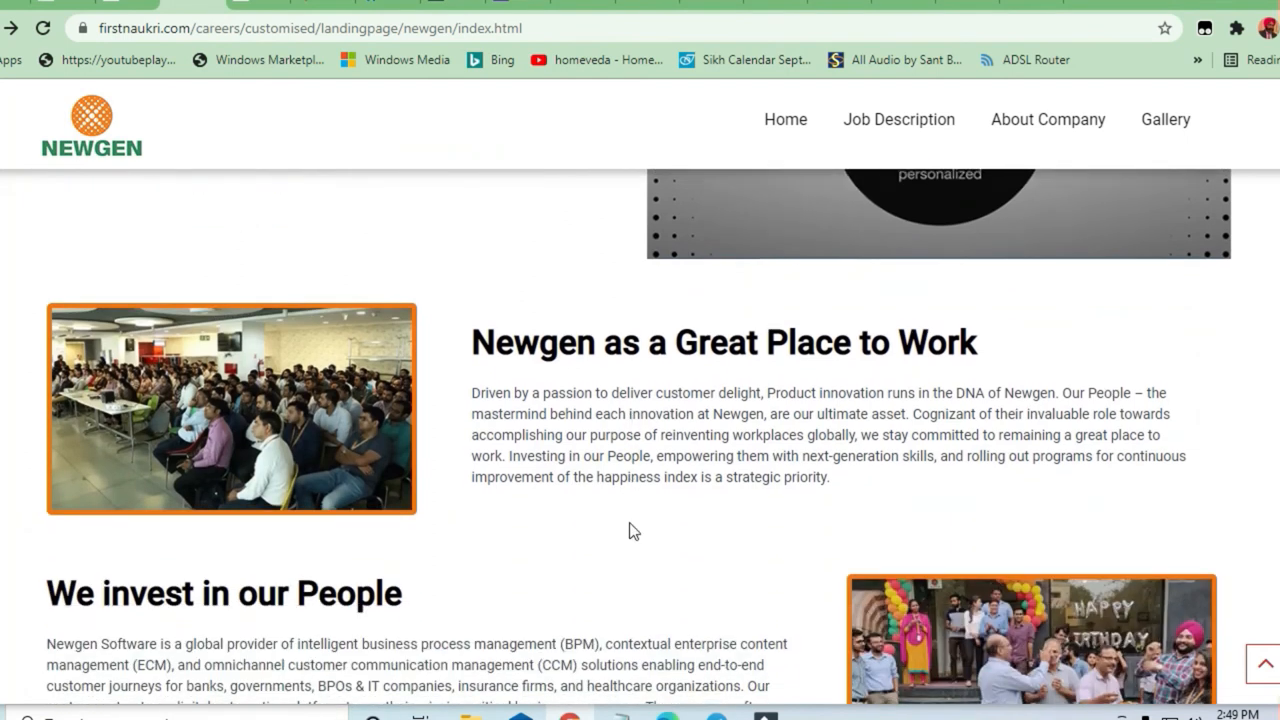
{"action": "mouse_move", "coordinate": [626, 530]}
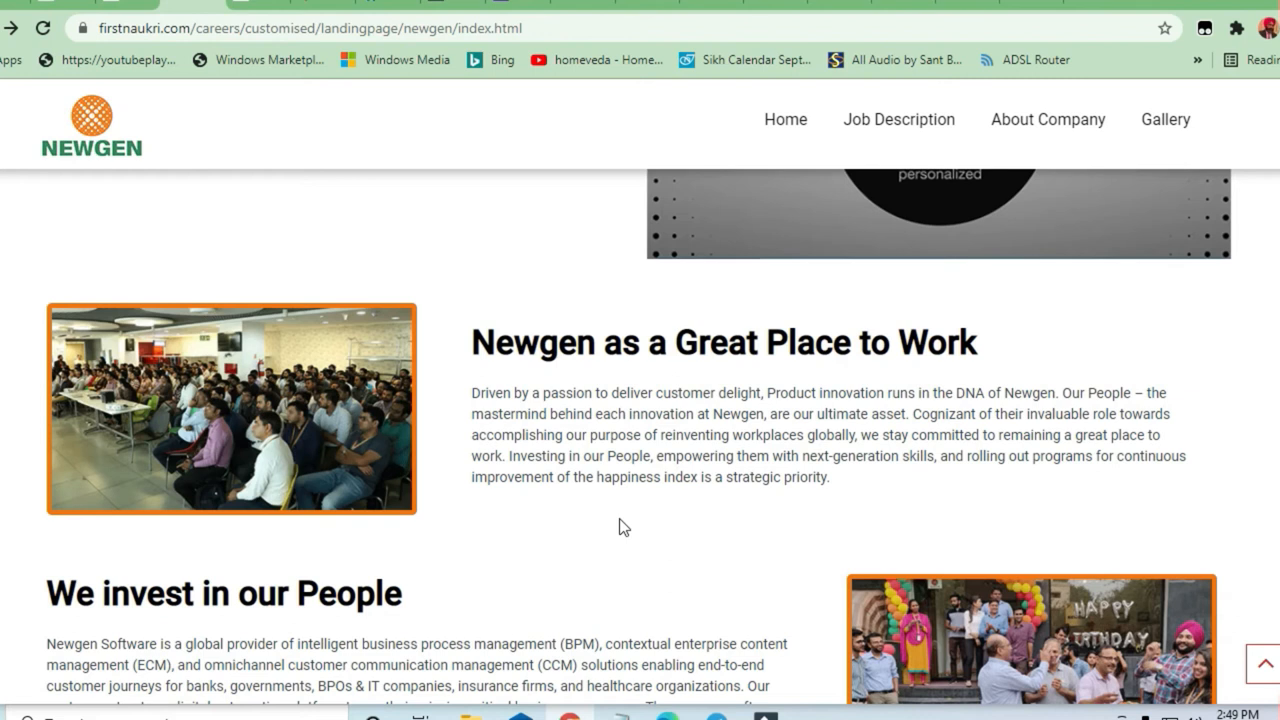
{"action": "scroll", "scroll_direction": "down", "scroll_amount": 3}
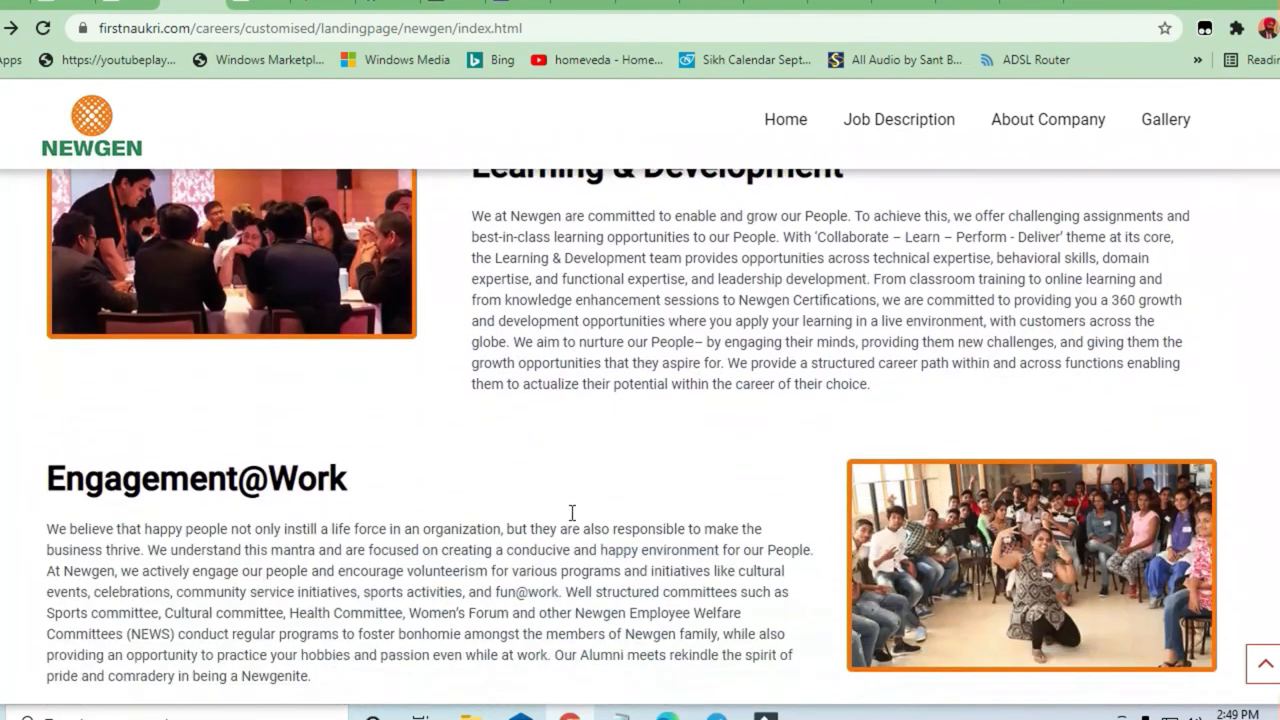
{"action": "scroll", "scroll_direction": "down", "scroll_amount": 3}
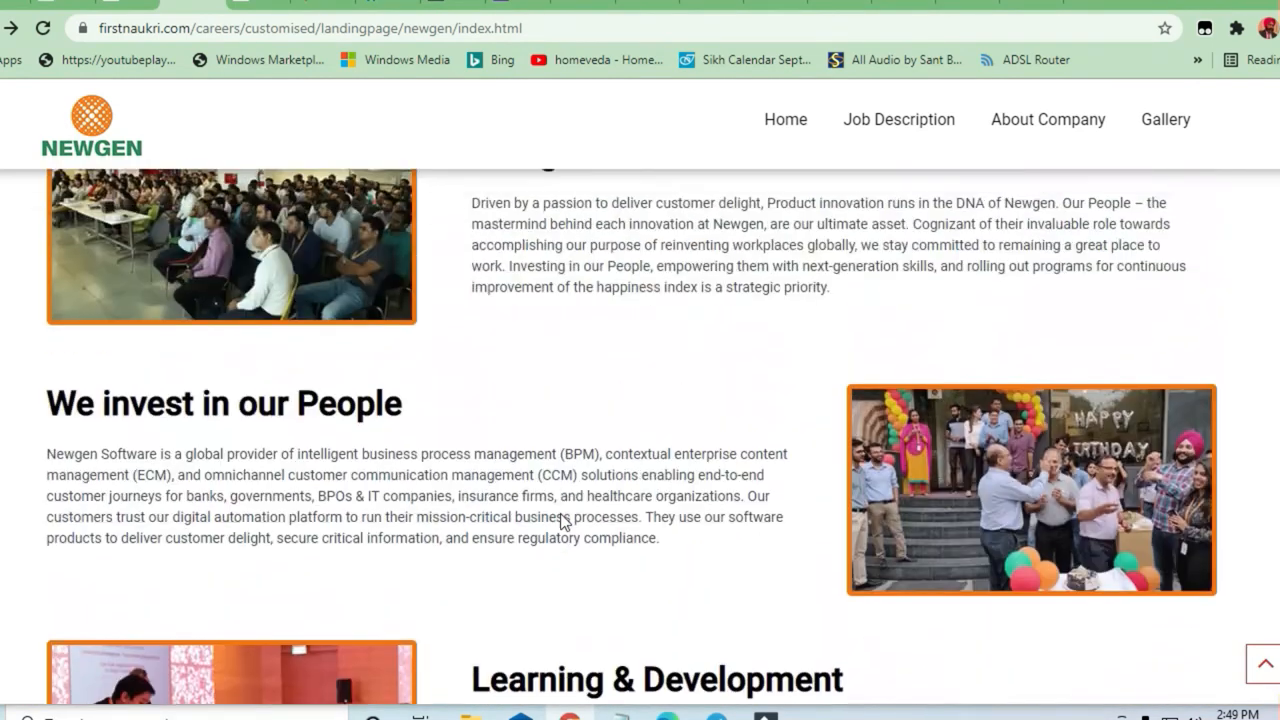
{"action": "scroll", "scroll_direction": "down", "scroll_amount": 3}
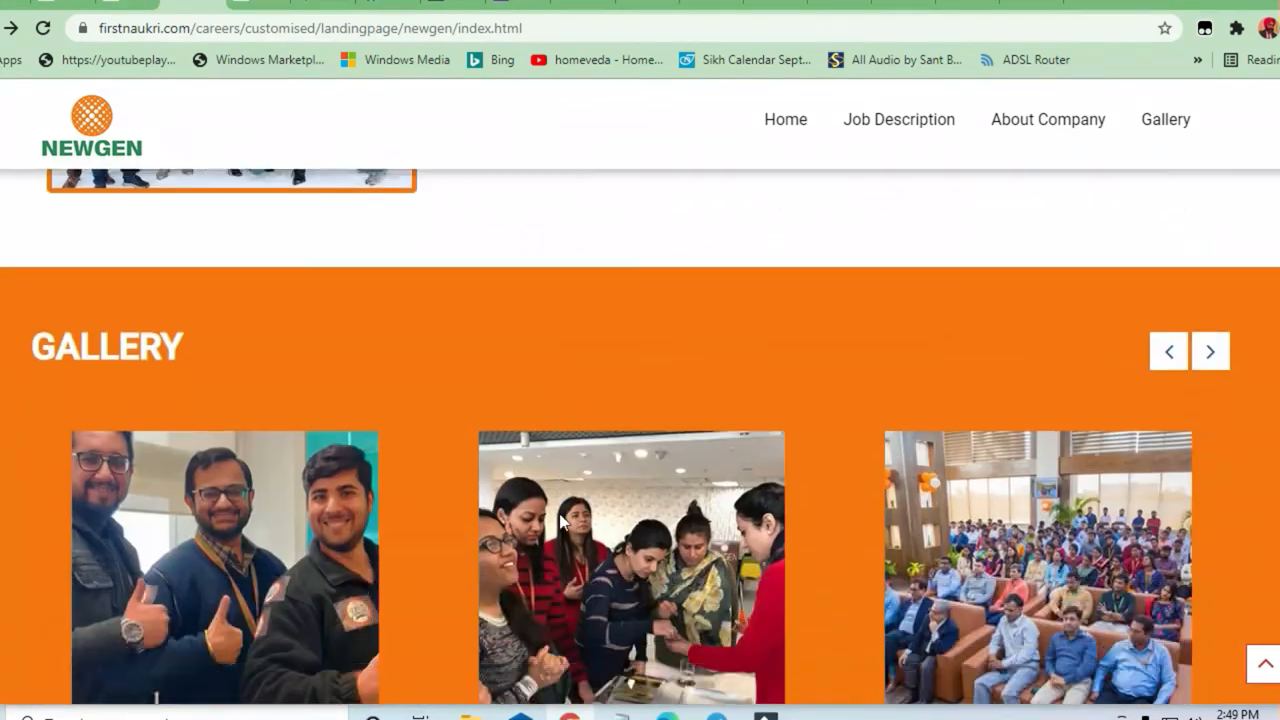
{"action": "scroll", "scroll_direction": "down", "scroll_amount": 3}
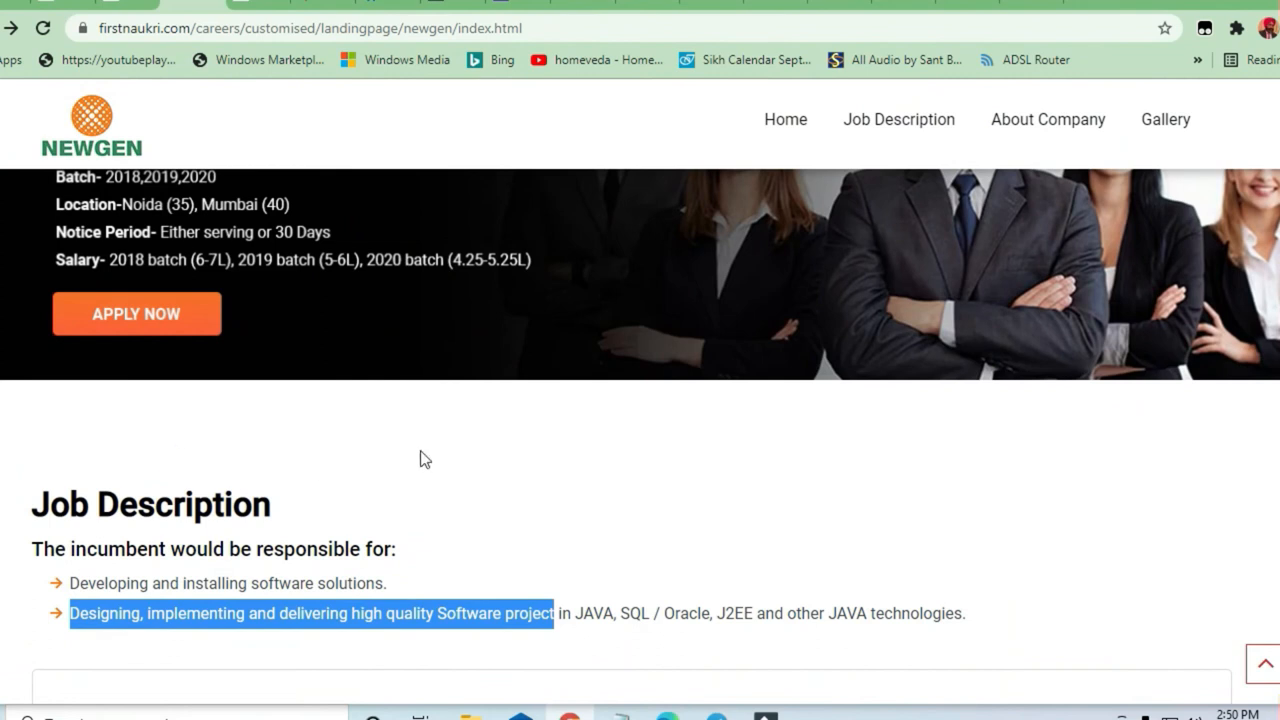
{"action": "mouse_move", "coordinate": [368, 468]}
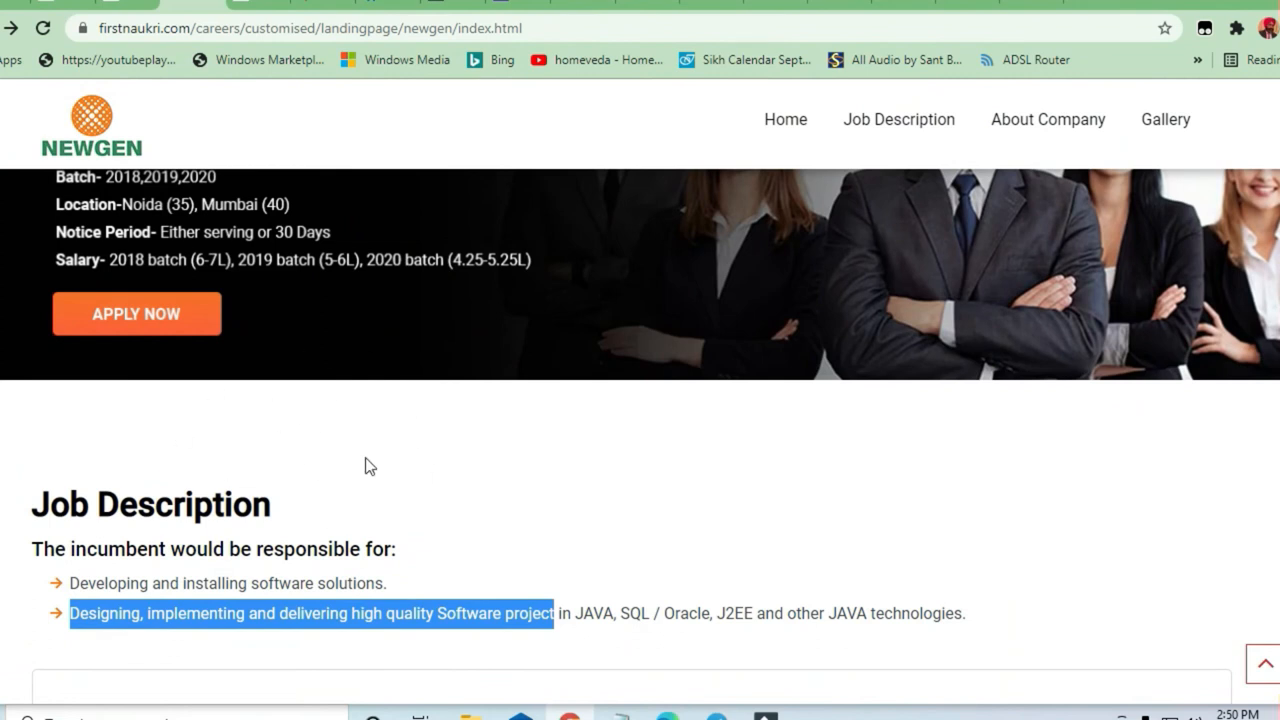
{"action": "mouse_move", "coordinate": [332, 464]}
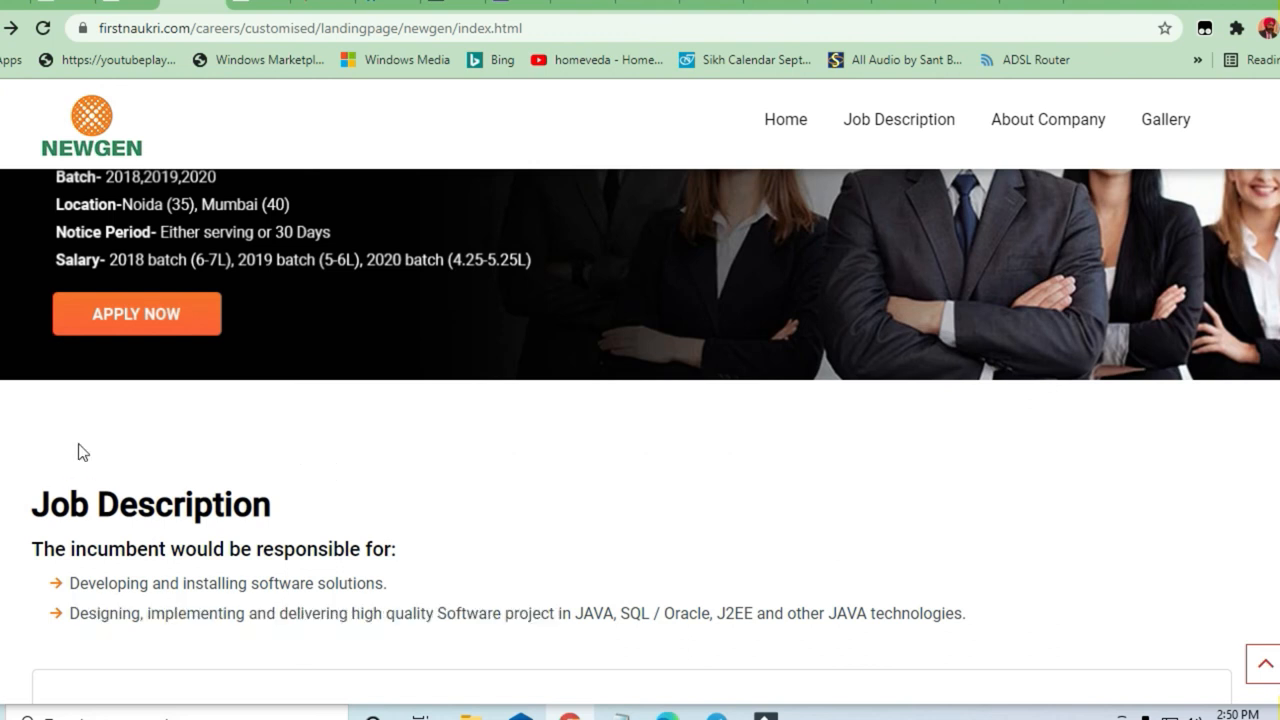
{"action": "mouse_move", "coordinate": [105, 448]}
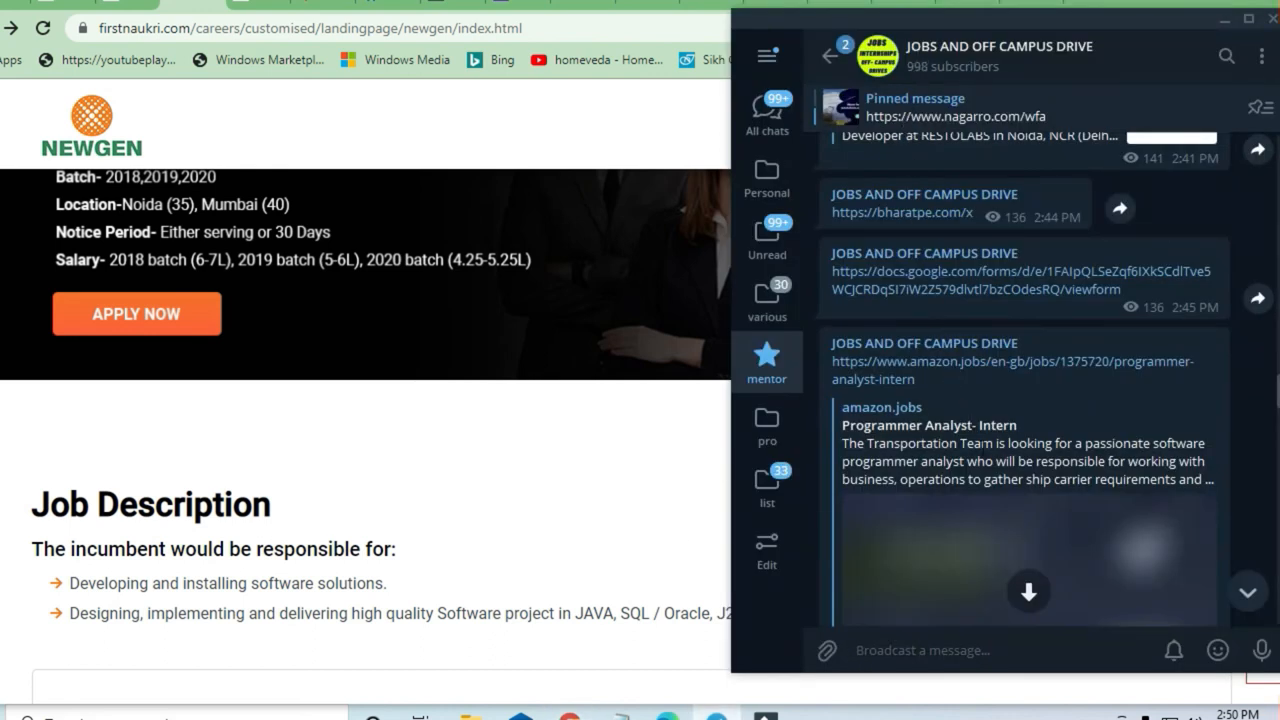
{"action": "mouse_move", "coordinate": [952, 348]}
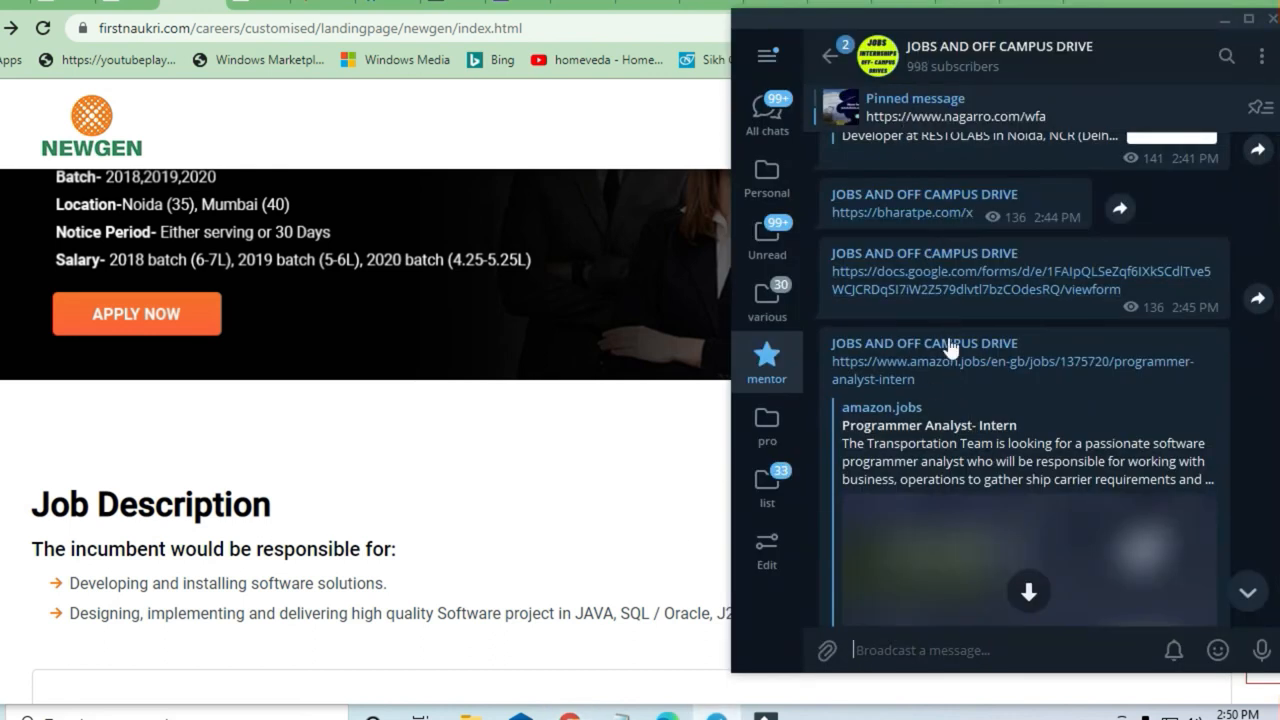
{"action": "mouse_move", "coordinate": [1250, 562]}
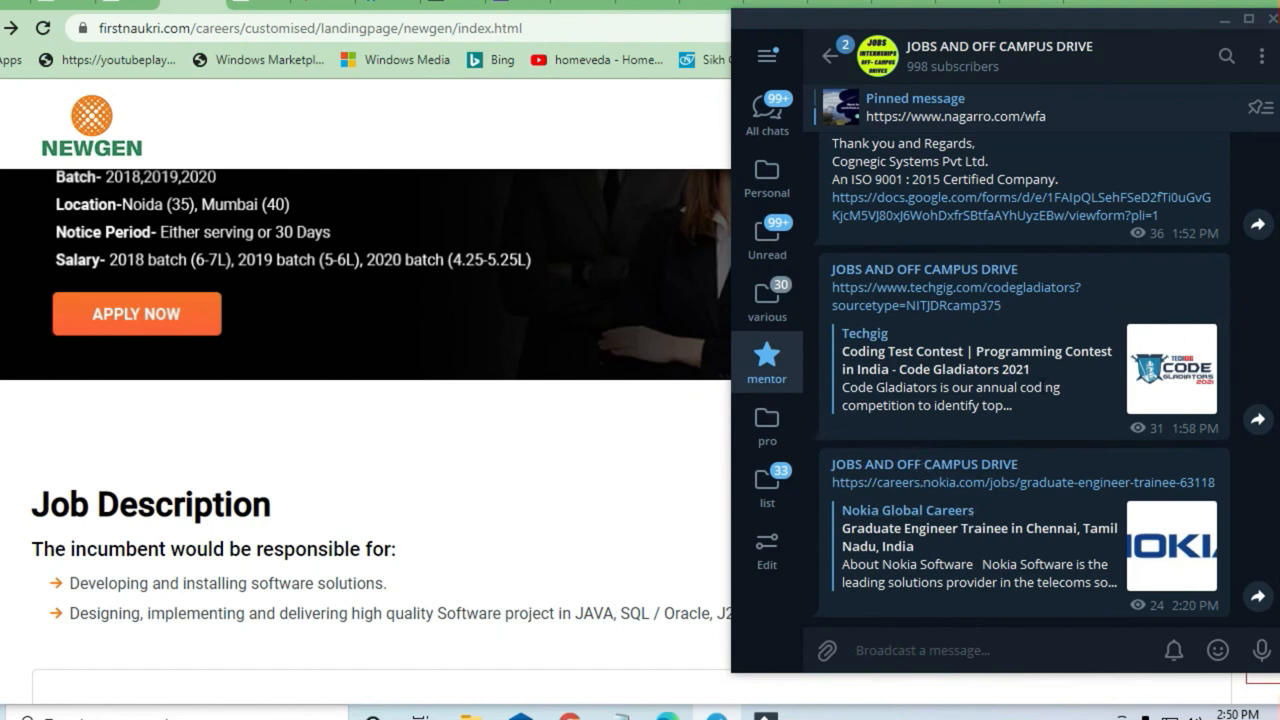
{"action": "mouse_move", "coordinate": [995, 469]}
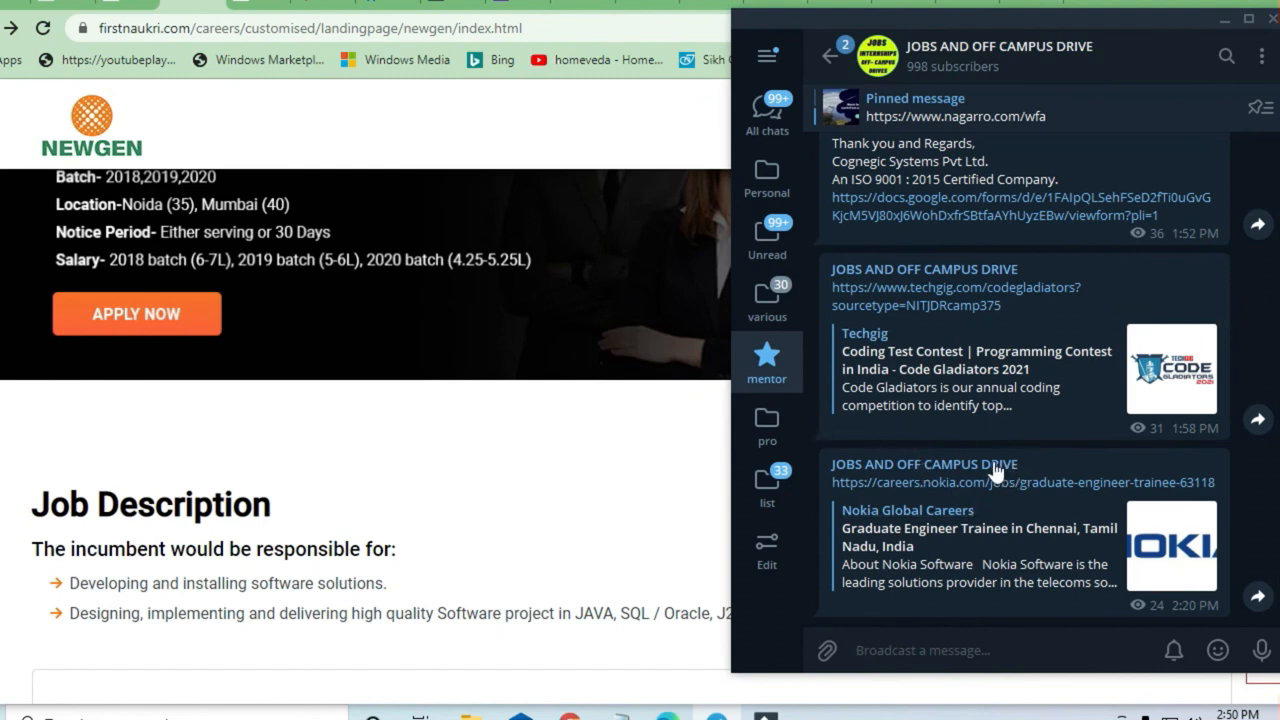
{"action": "mouse_move", "coordinate": [960, 458]}
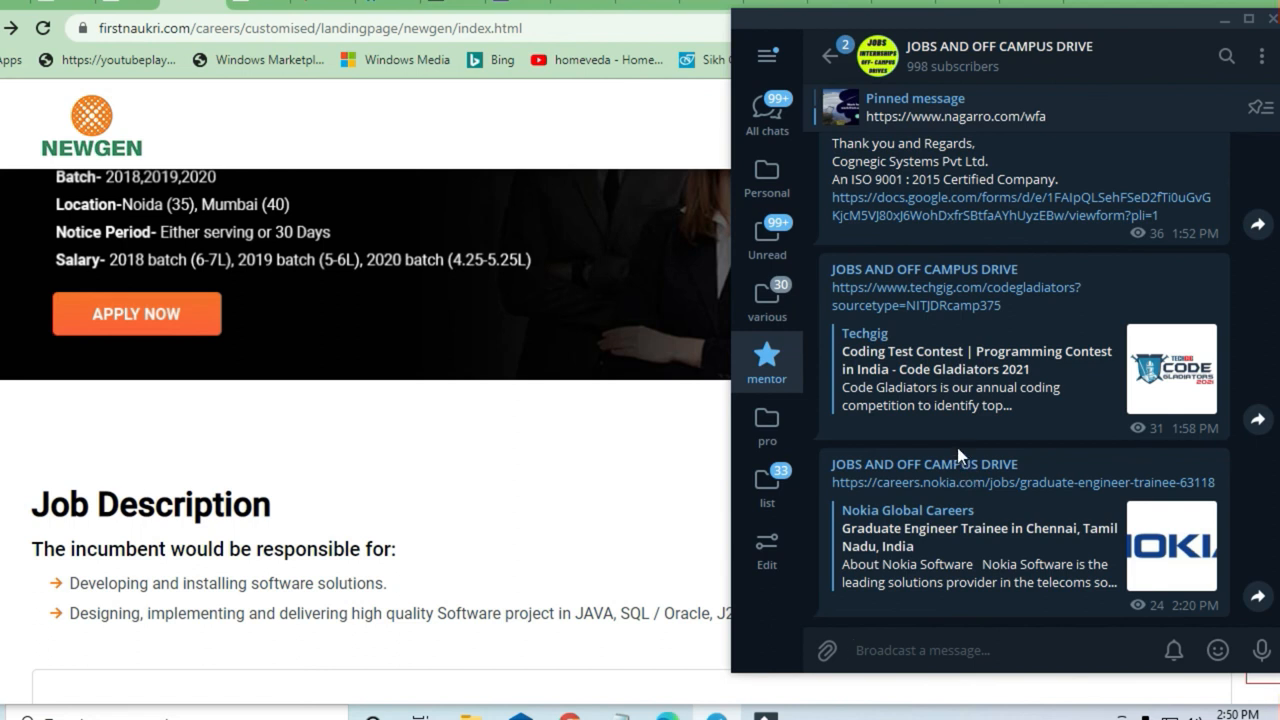